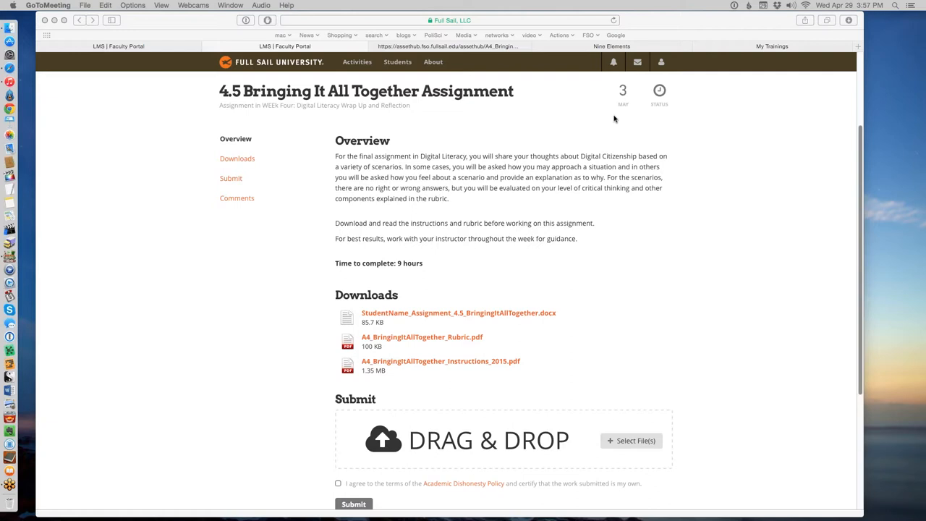
mouse_move(614, 122)
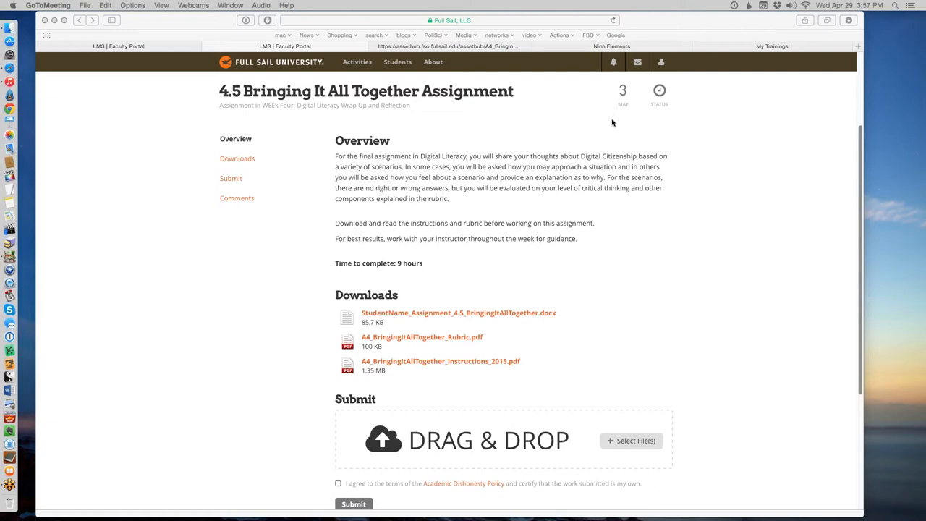
mouse_move(605, 130)
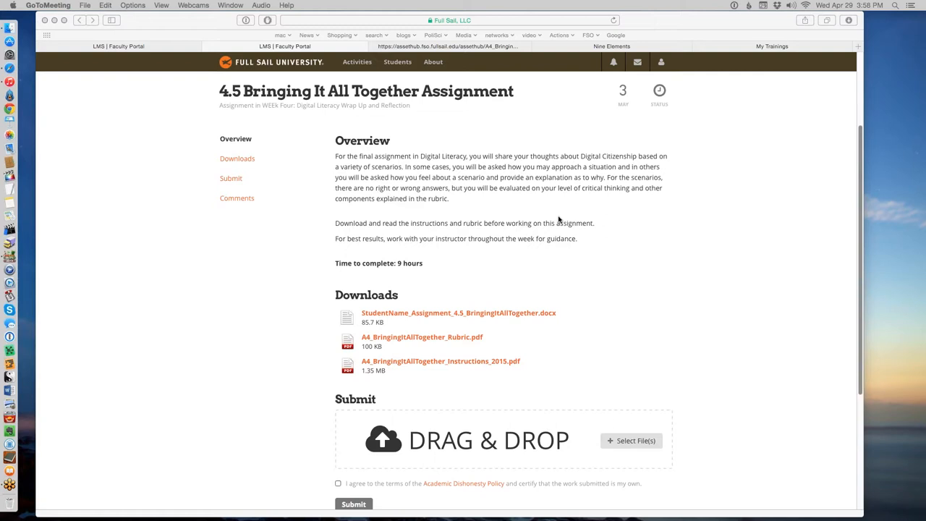
mouse_move(614, 278)
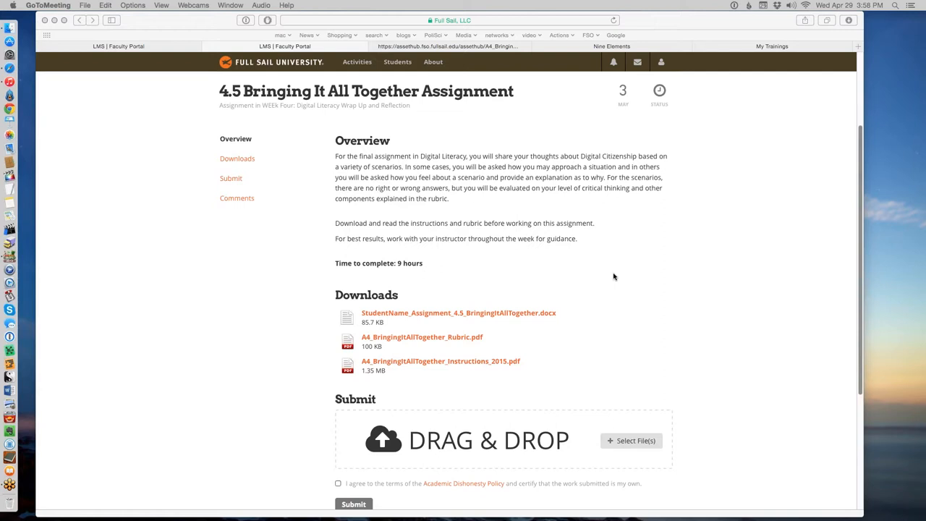
mouse_move(617, 287)
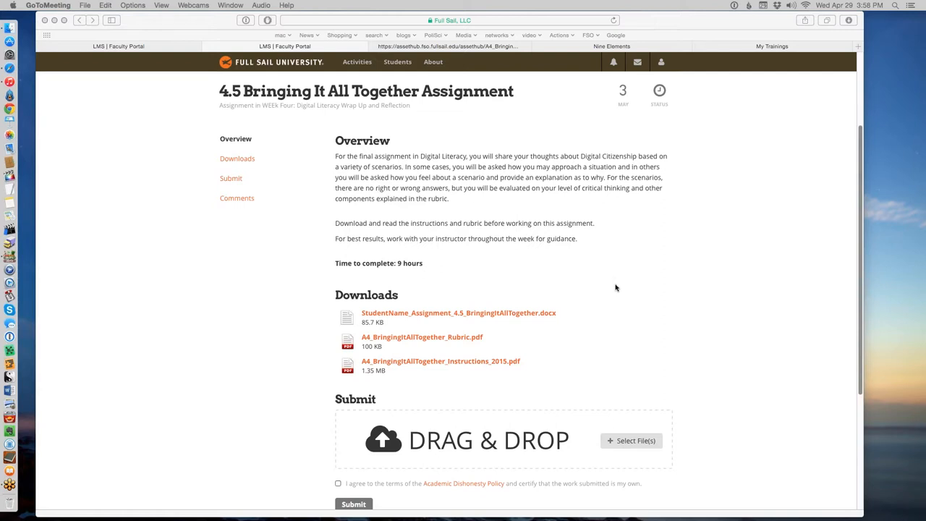
mouse_move(628, 288)
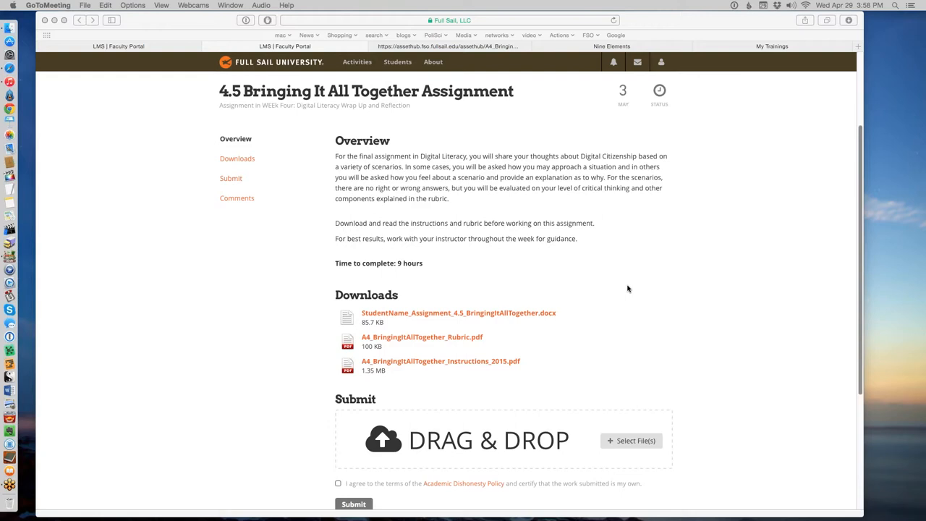
mouse_move(645, 292)
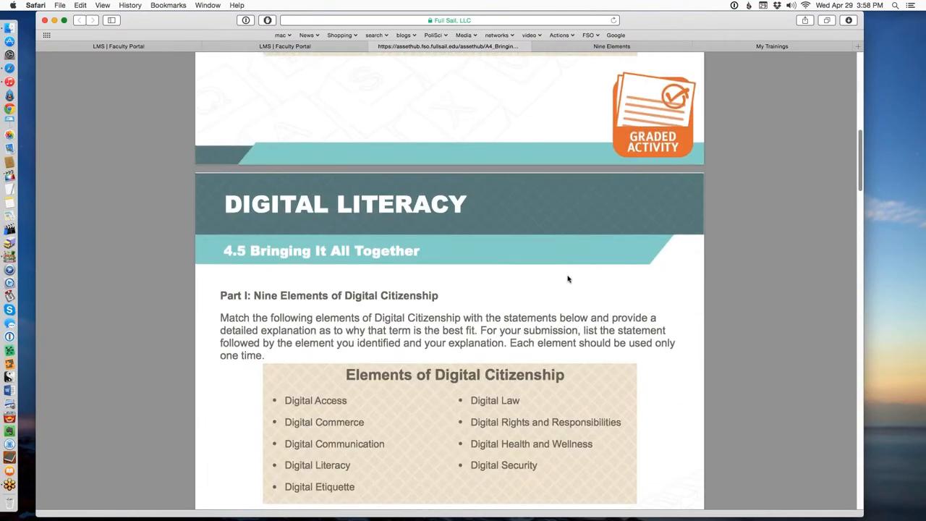
Step: Scroll down the instructions PDF to Part II and briefly highlight the first five scenario statements
scroll(down, 3)
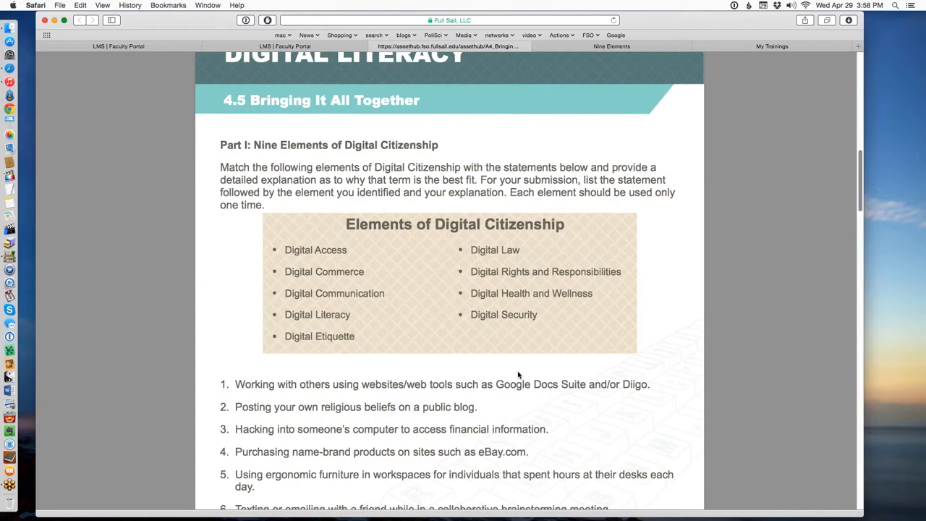
scroll(down, 3)
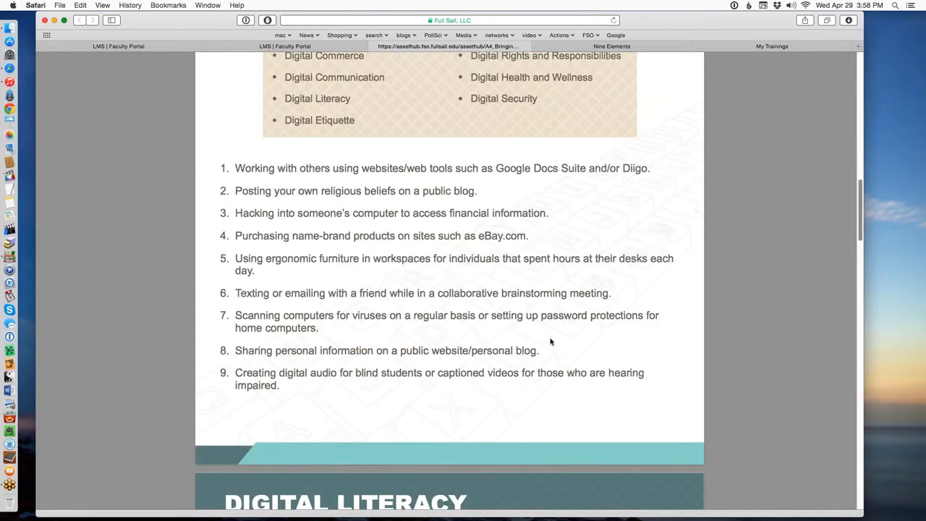
mouse_move(558, 437)
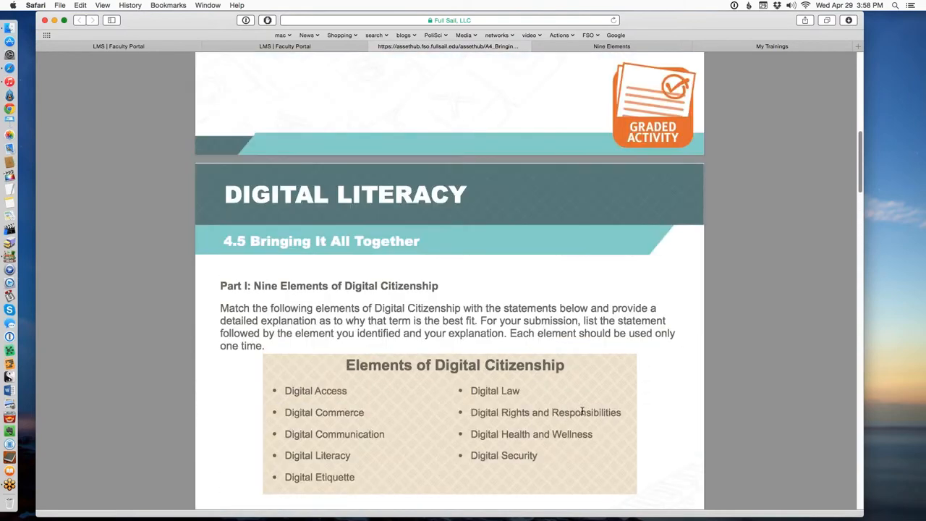
scroll(down, 3)
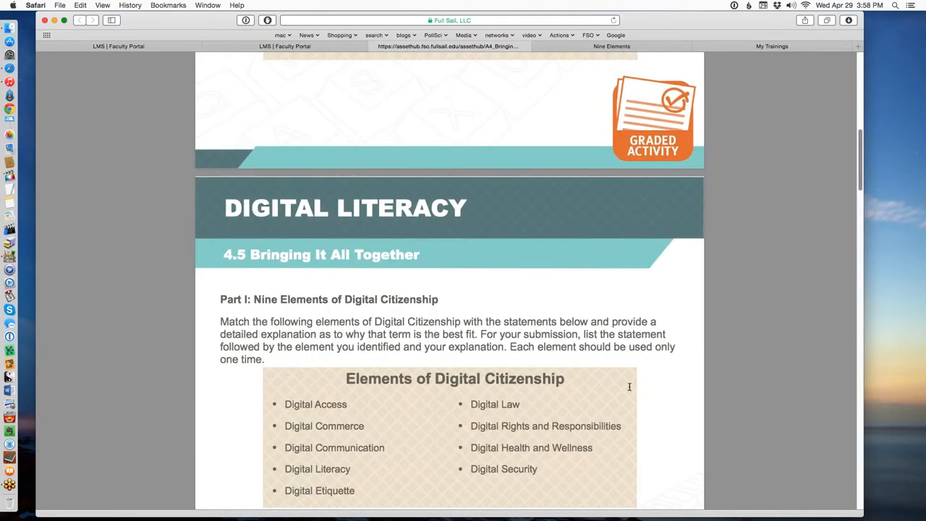
scroll(up, 3)
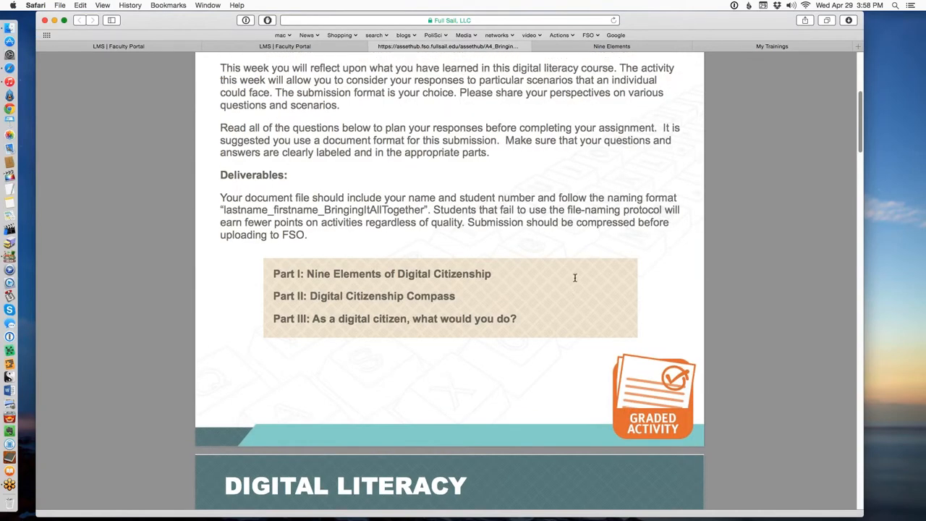
scroll(down, 3)
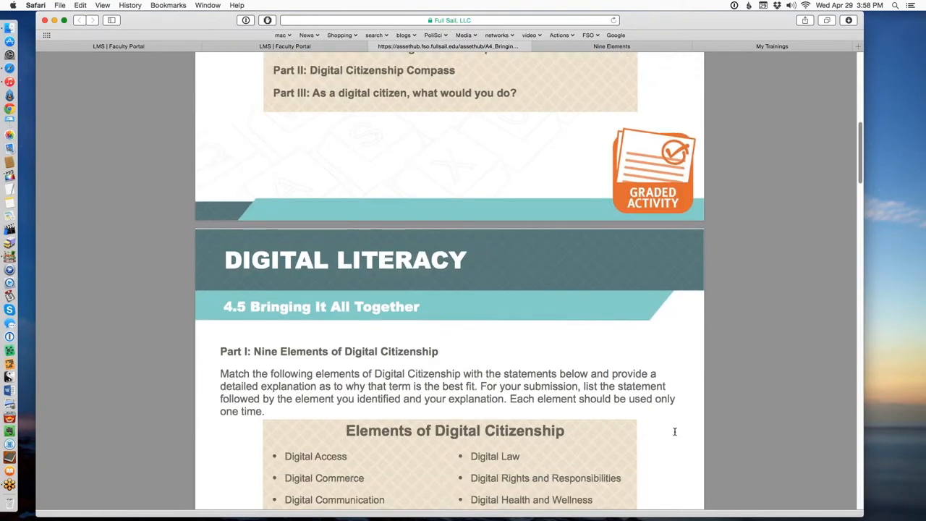
scroll(down, 3)
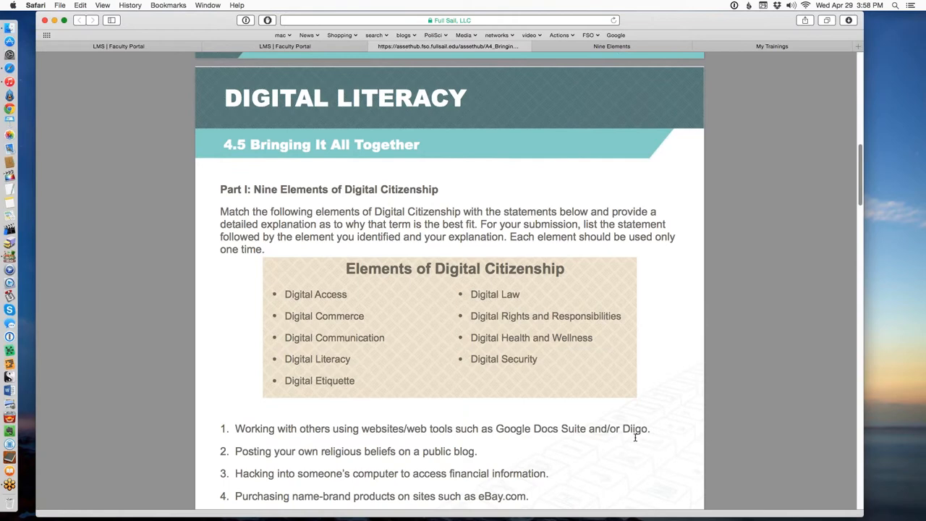
scroll(down, 3)
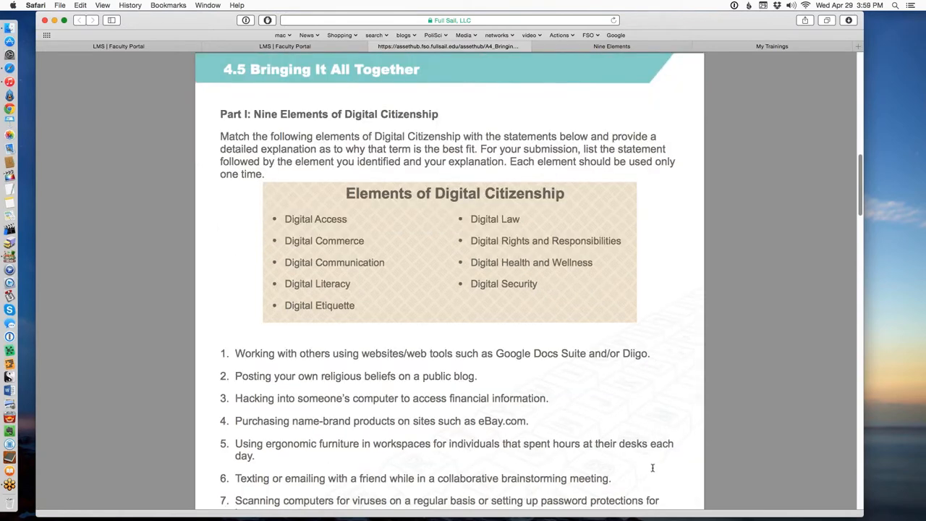
drag(235, 377, 254, 456)
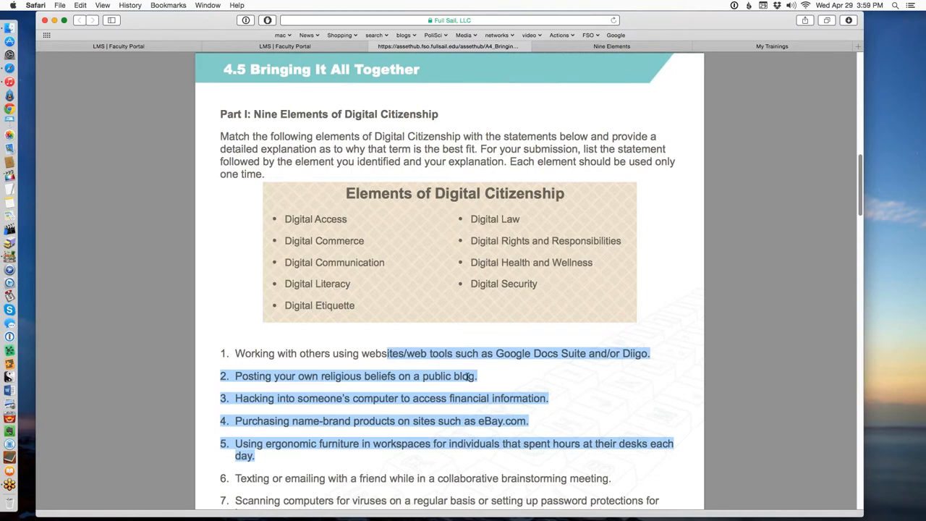
click(657, 353)
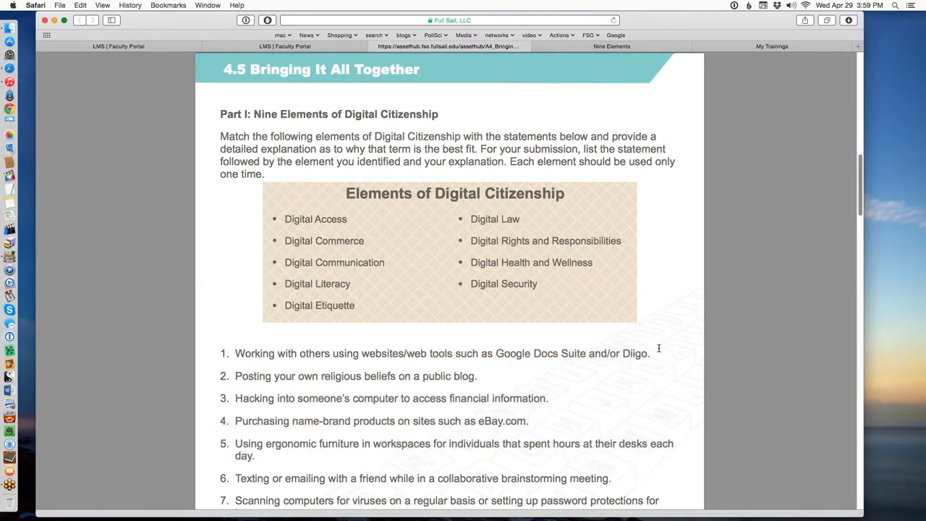
Step: Continue scrolling through the compass scenarios and select a phrase near the objectives and deliverables
scroll(down, 3)
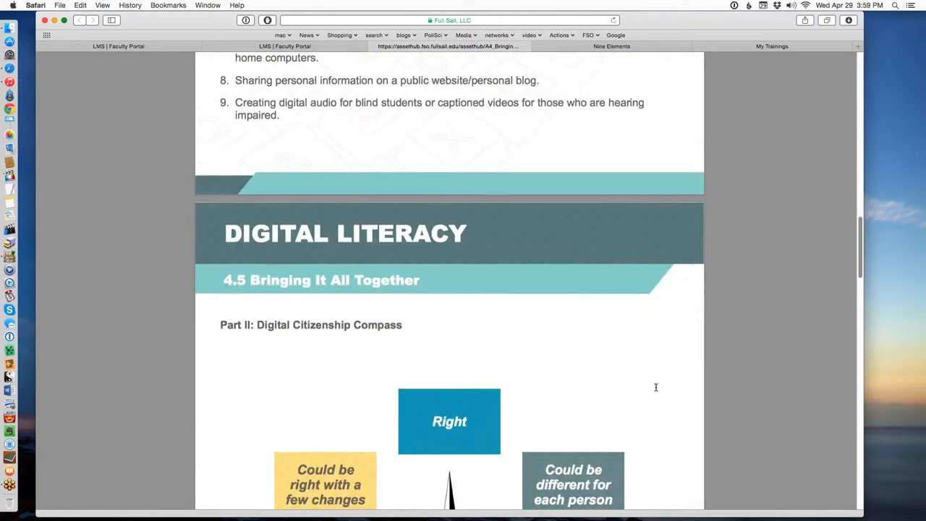
scroll(down, 3)
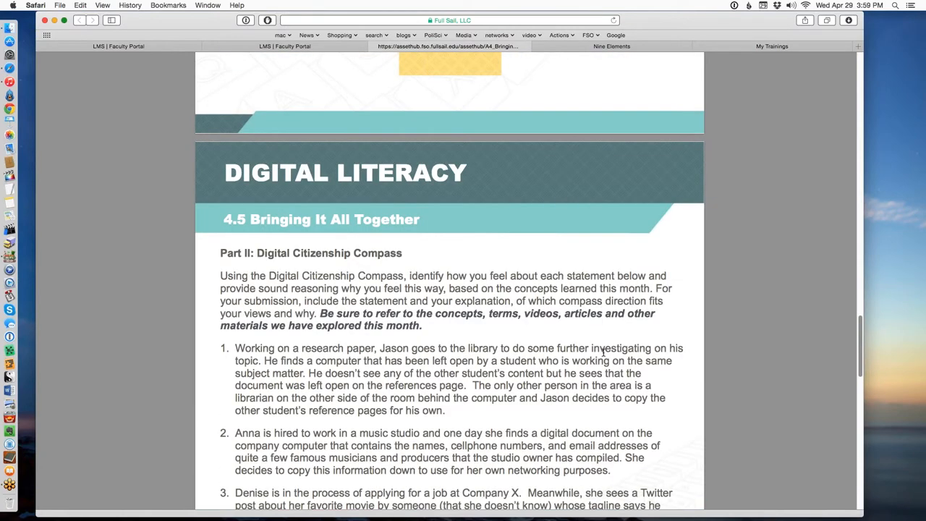
mouse_move(602, 249)
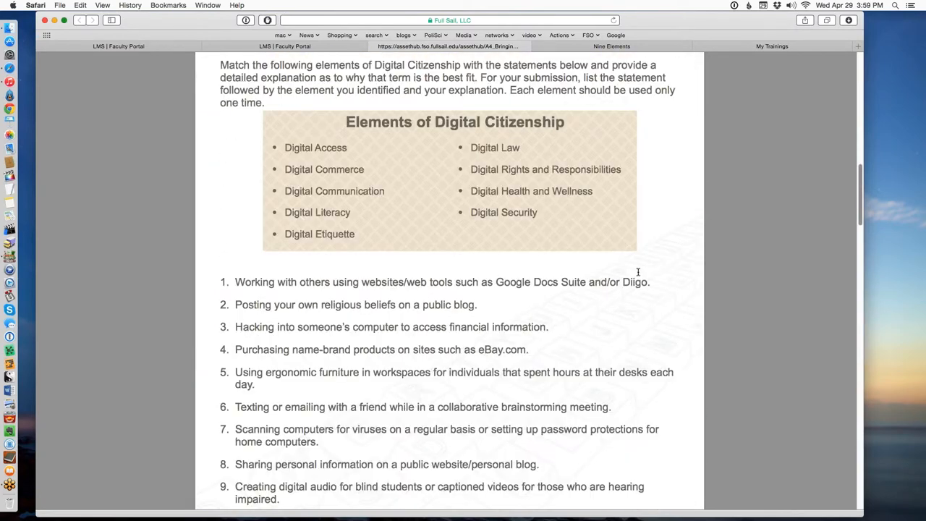
scroll(up, 3)
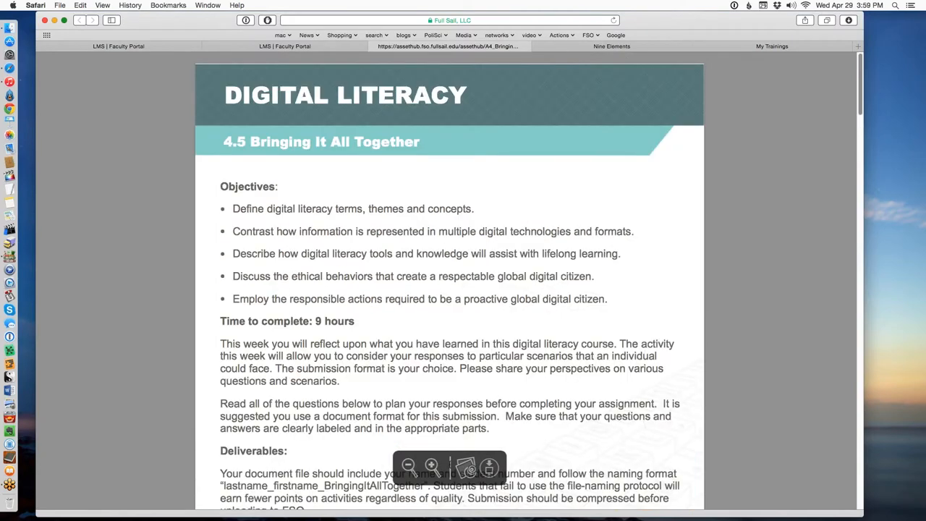
scroll(down, 3)
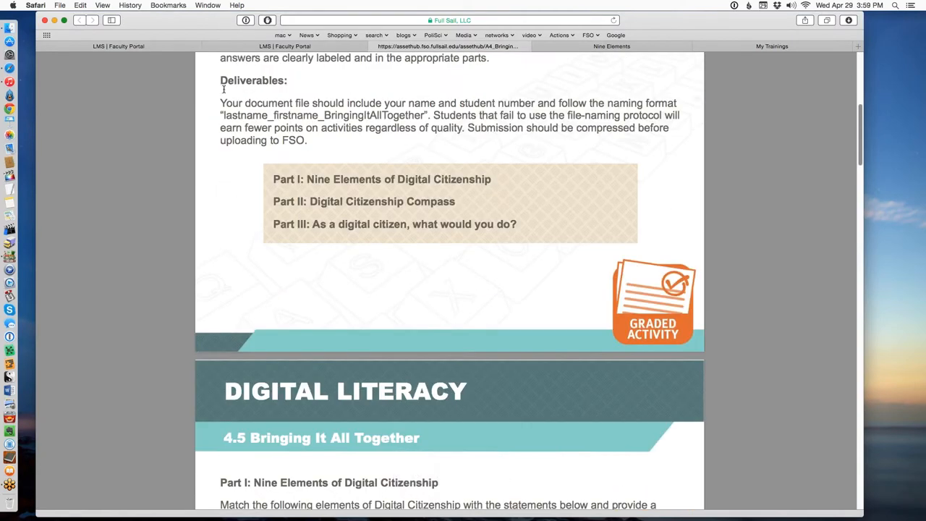
drag(304, 179, 374, 201)
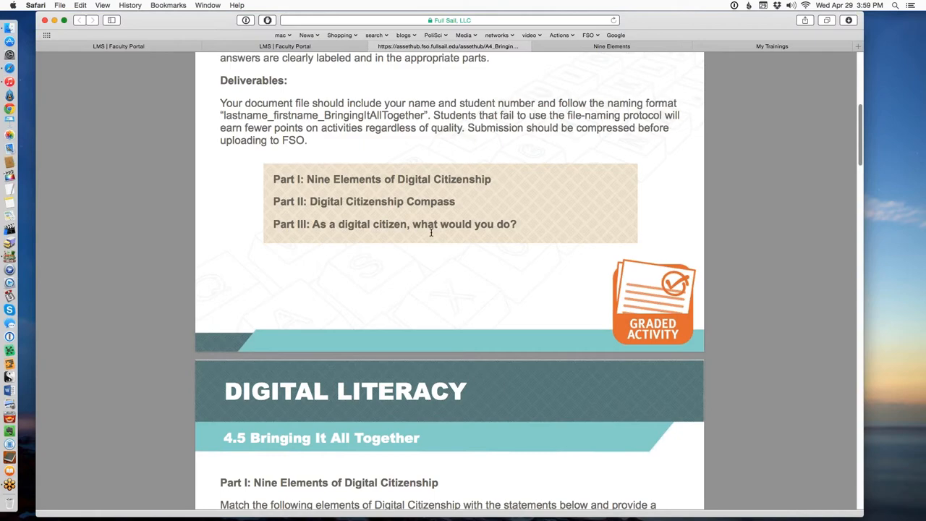
mouse_move(582, 55)
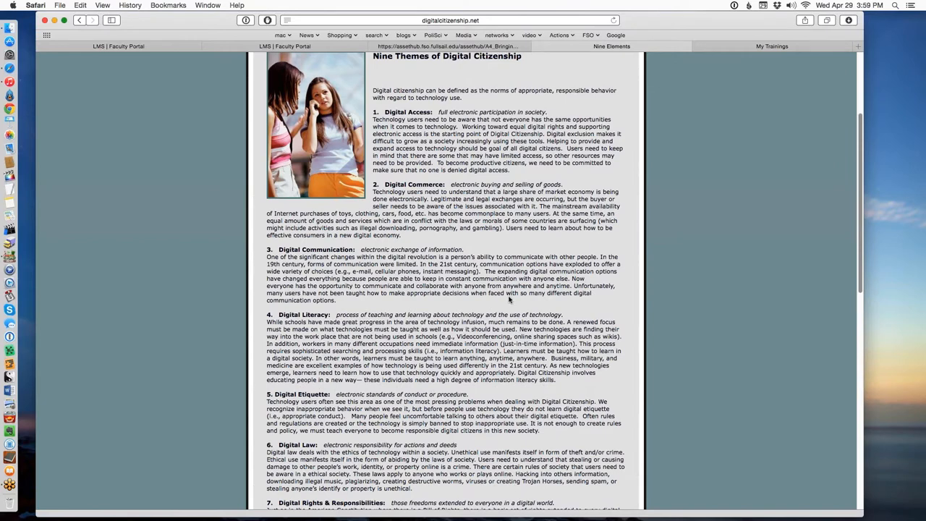
Step: Switch to the Nine Elements page and scroll it back to the top of the nine themes
scroll(down, 3)
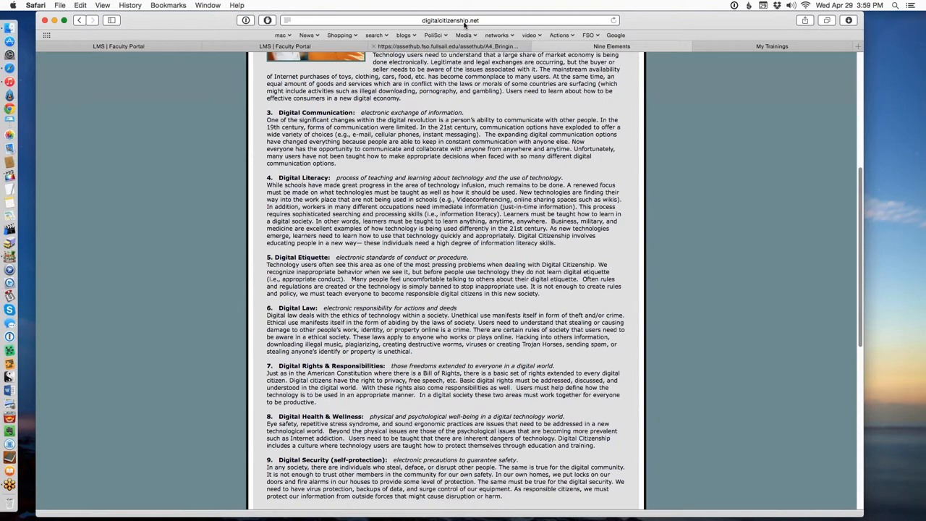
click(450, 20)
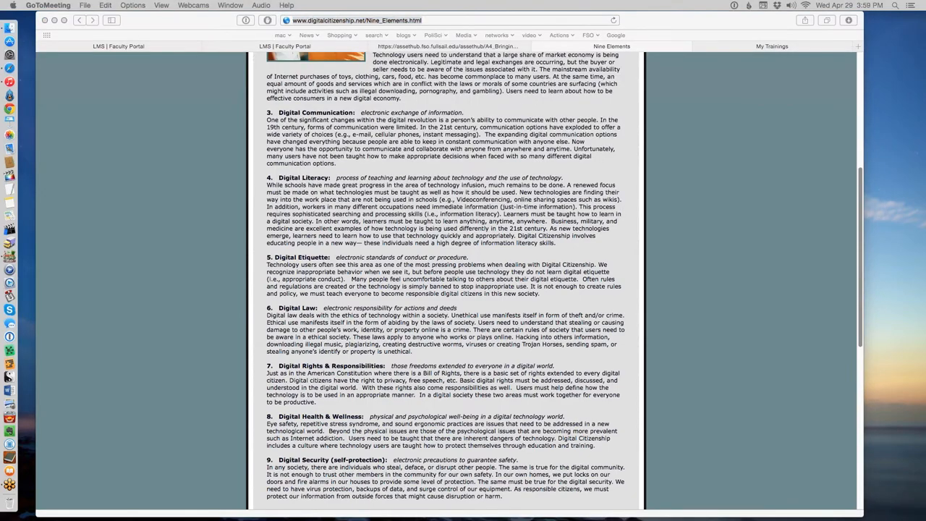
scroll(up, 3)
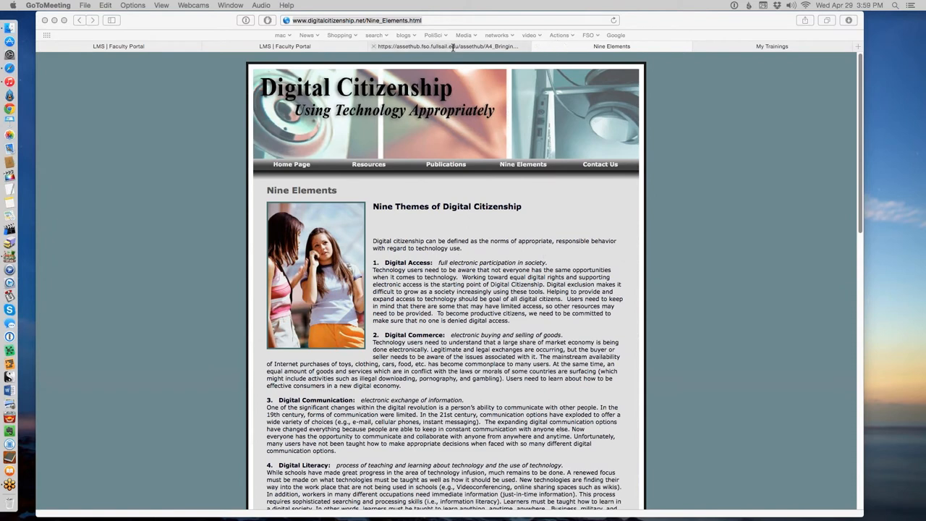
mouse_move(455, 48)
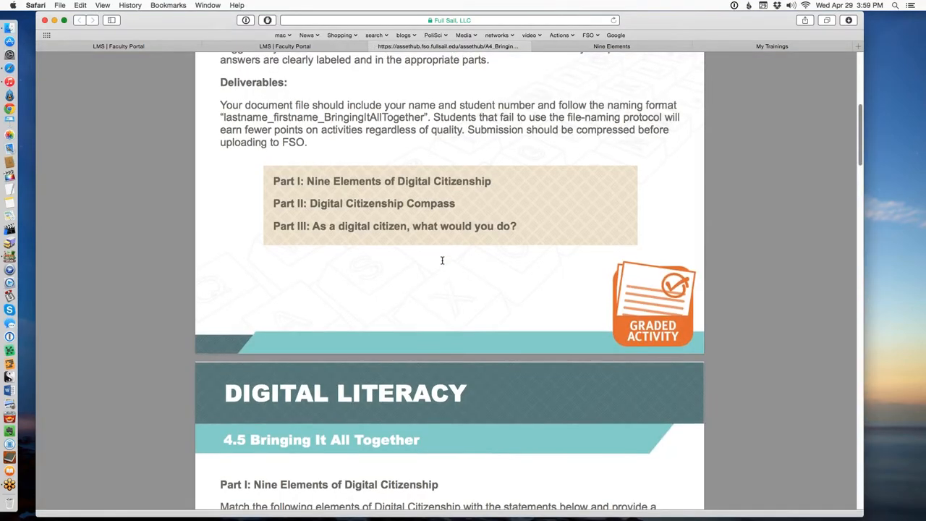
Step: Scroll through the Part I numbered statements, marking a word in the sixth statement
scroll(down, 3)
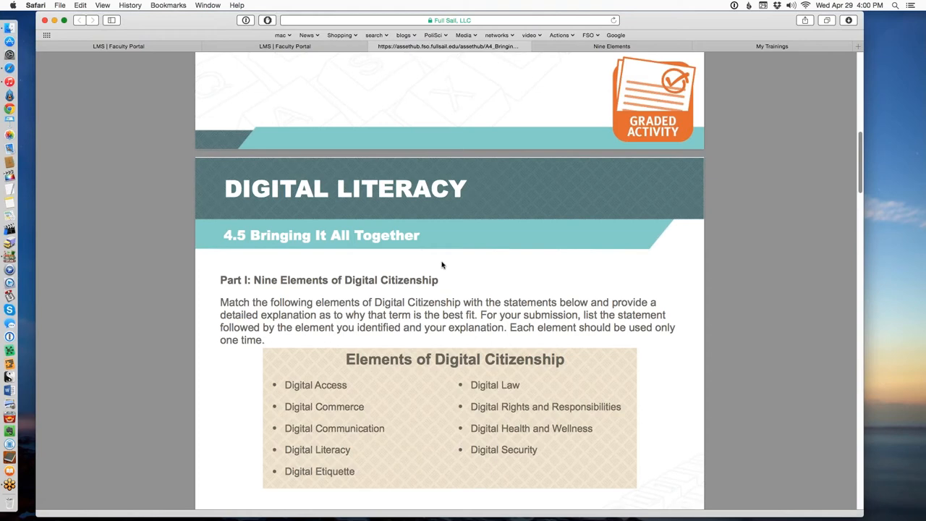
scroll(down, 3)
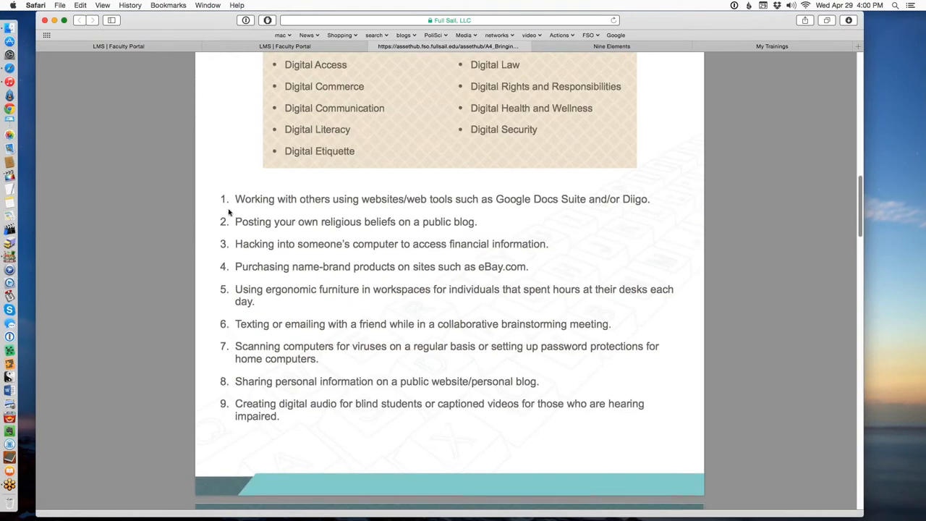
double_click(275, 324)
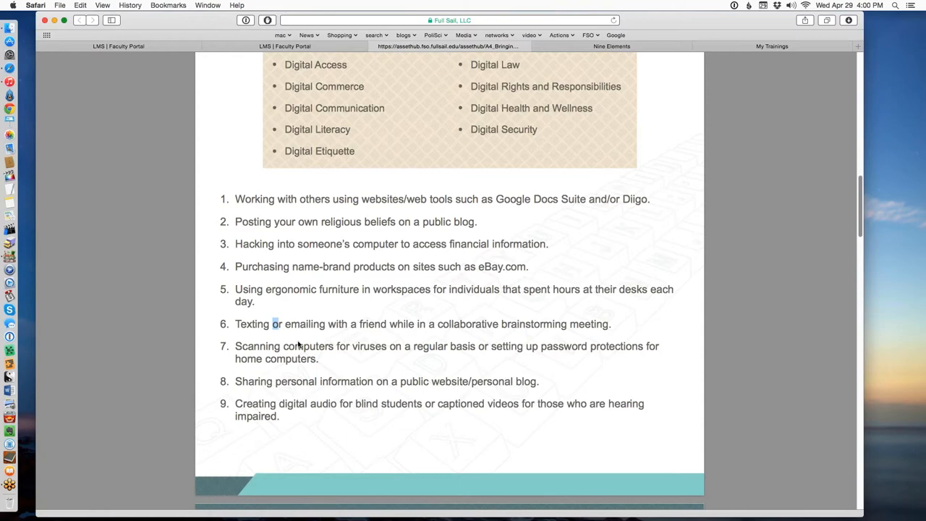
mouse_move(401, 293)
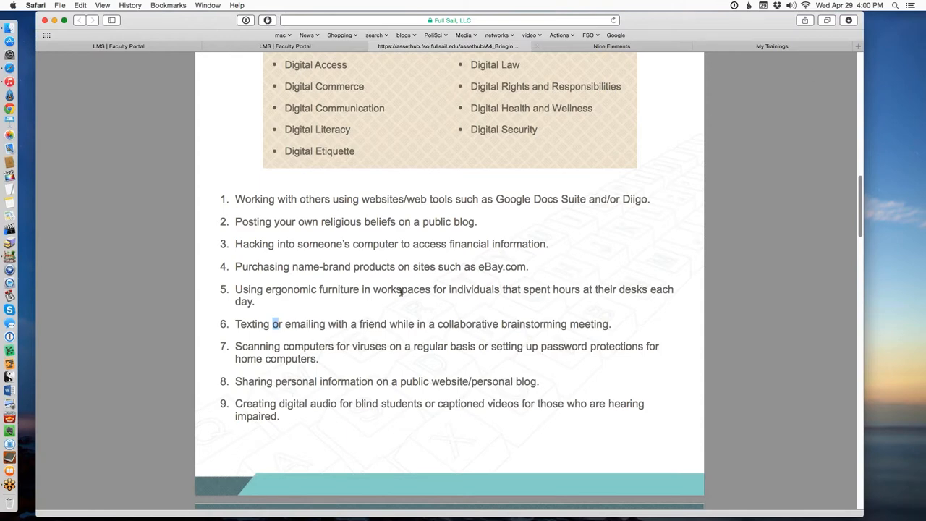
mouse_move(556, 348)
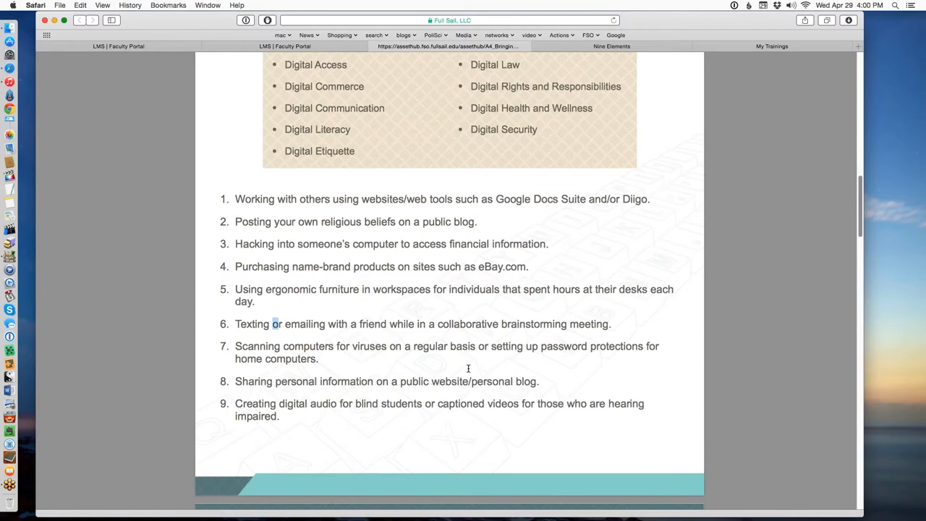
scroll(down, 3)
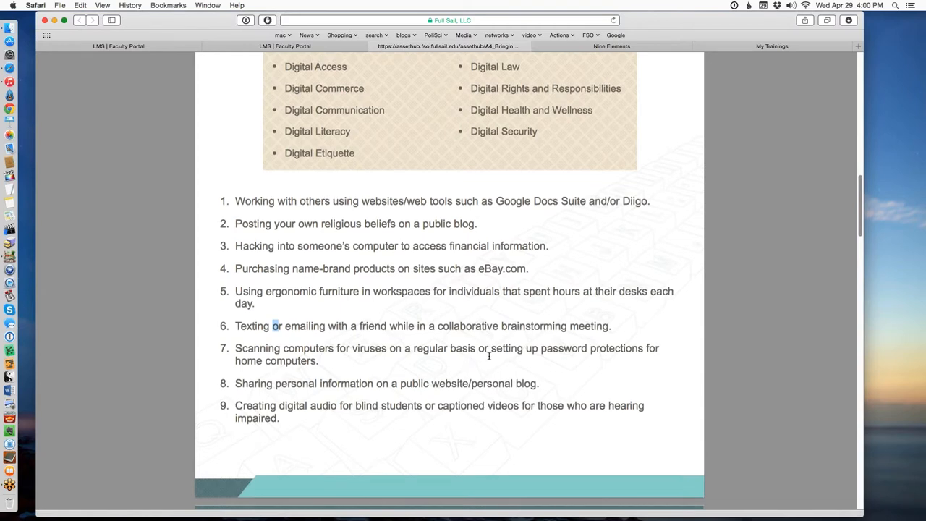
scroll(down, 3)
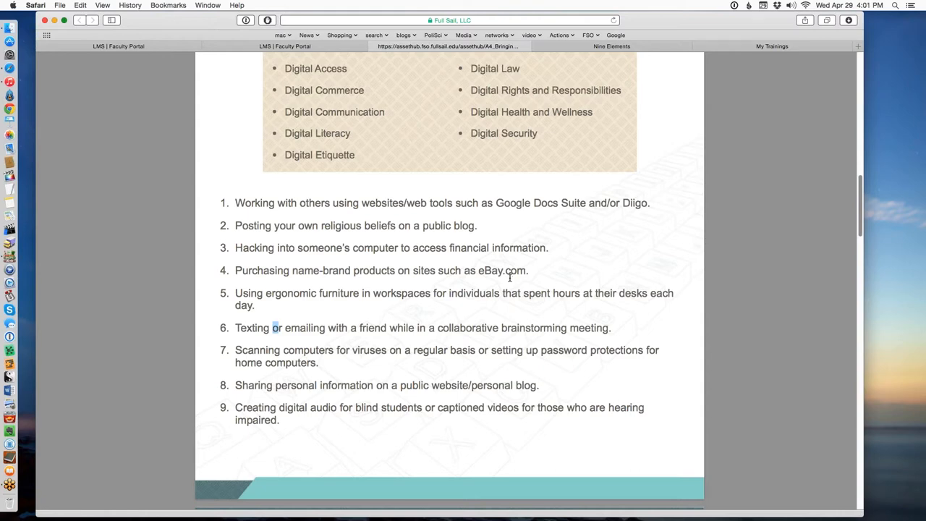
mouse_move(463, 310)
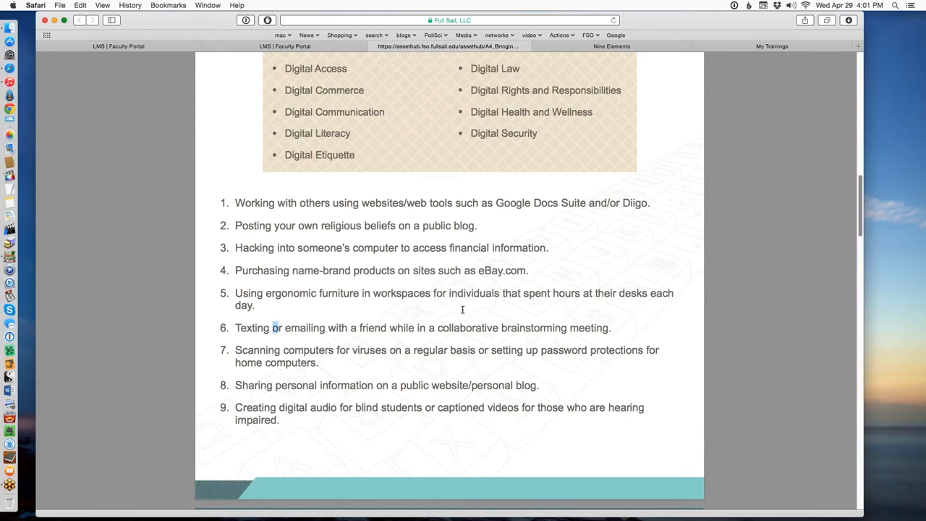
Step: Scroll past the remaining statements down to the Part II Digital Citizenship Compass heading
scroll(down, 3)
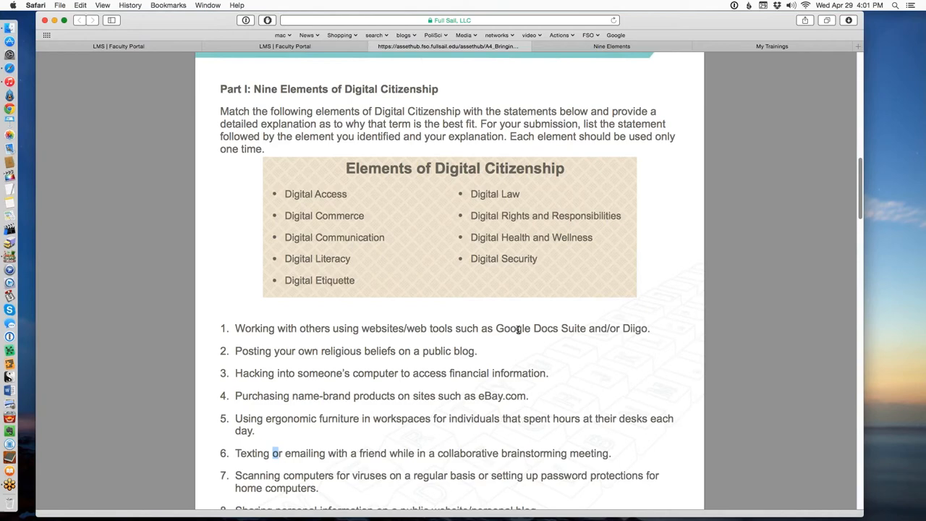
scroll(down, 3)
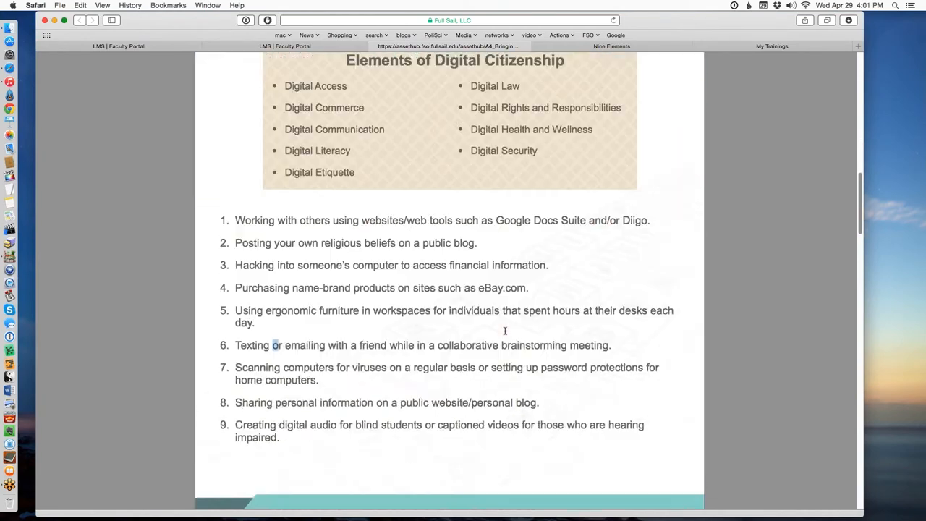
scroll(down, 3)
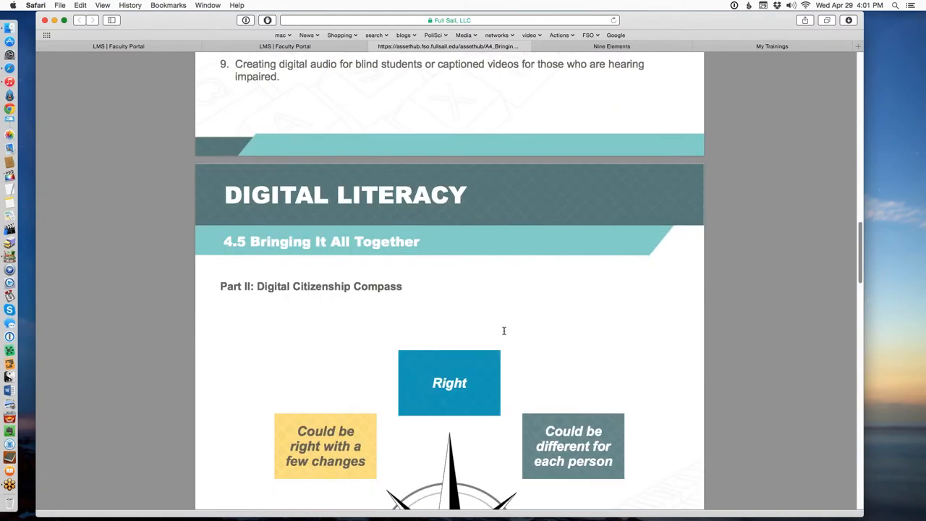
Step: Scroll down through the compass diagram, then back to the Part II instructions and first scenario about Jason
scroll(down, 3)
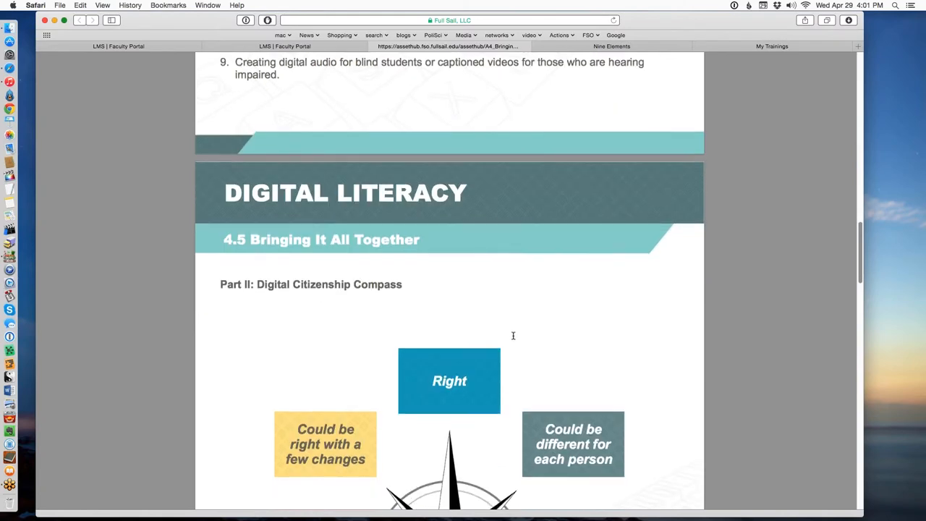
scroll(down, 3)
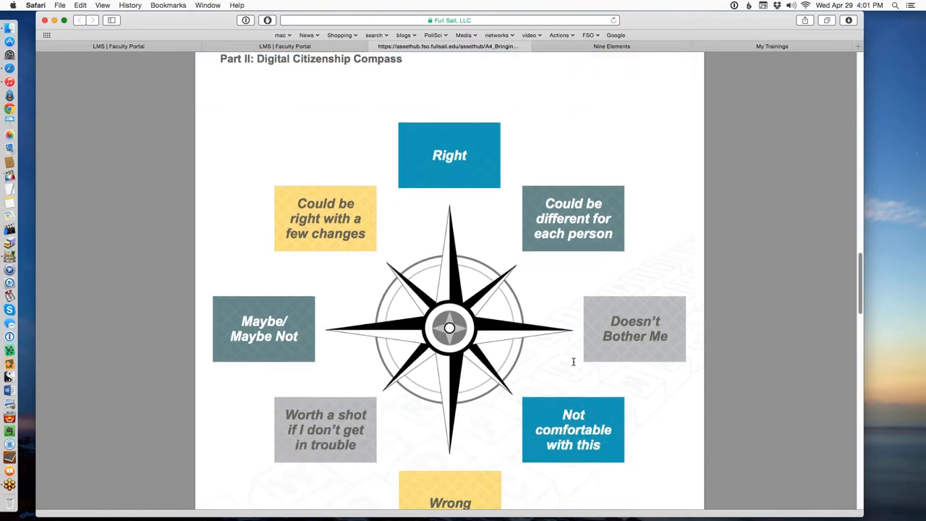
scroll(down, 3)
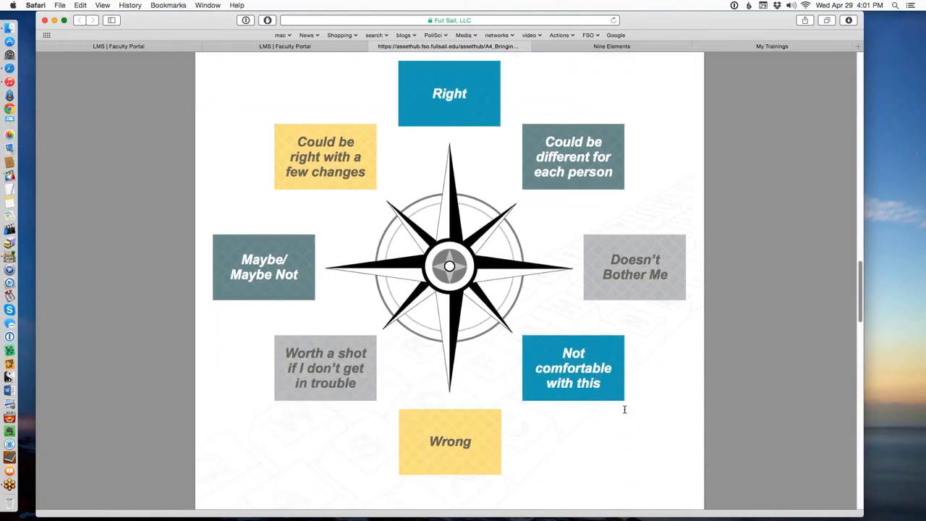
scroll(down, 3)
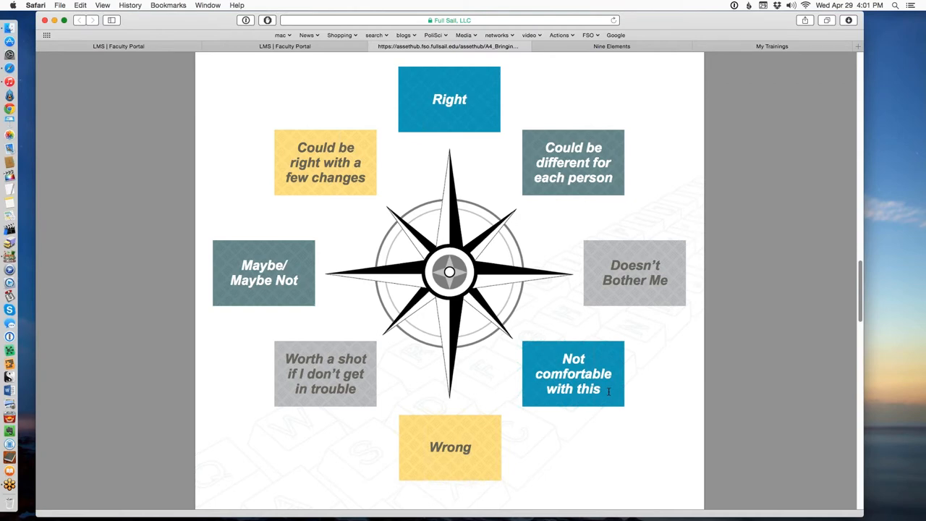
mouse_move(606, 391)
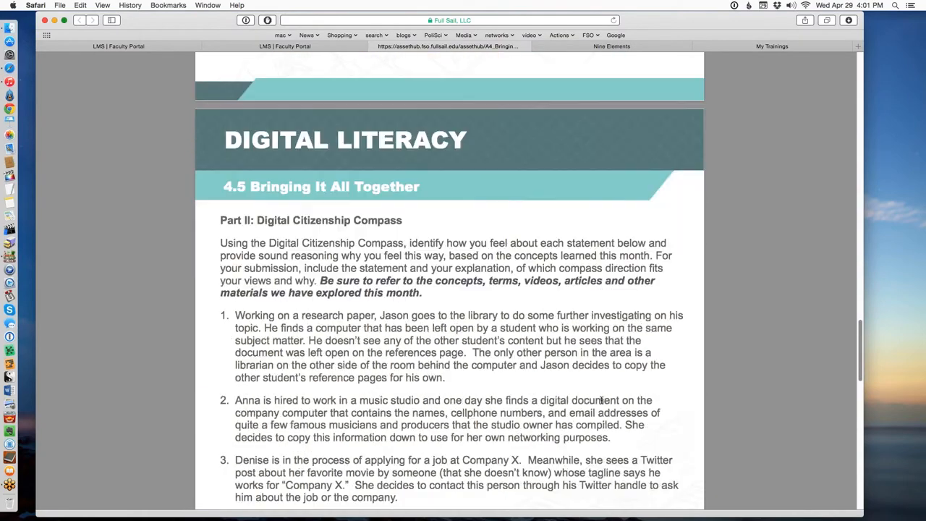
scroll(down, 3)
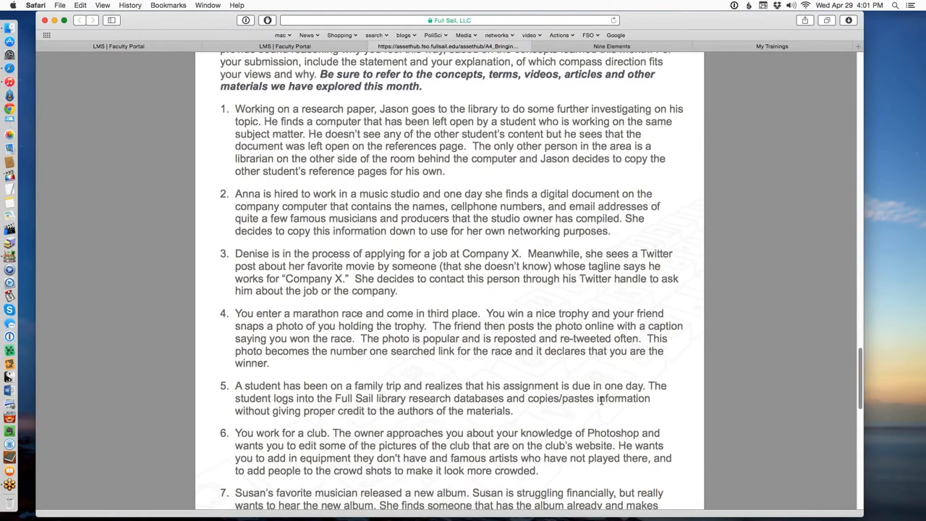
mouse_move(393, 290)
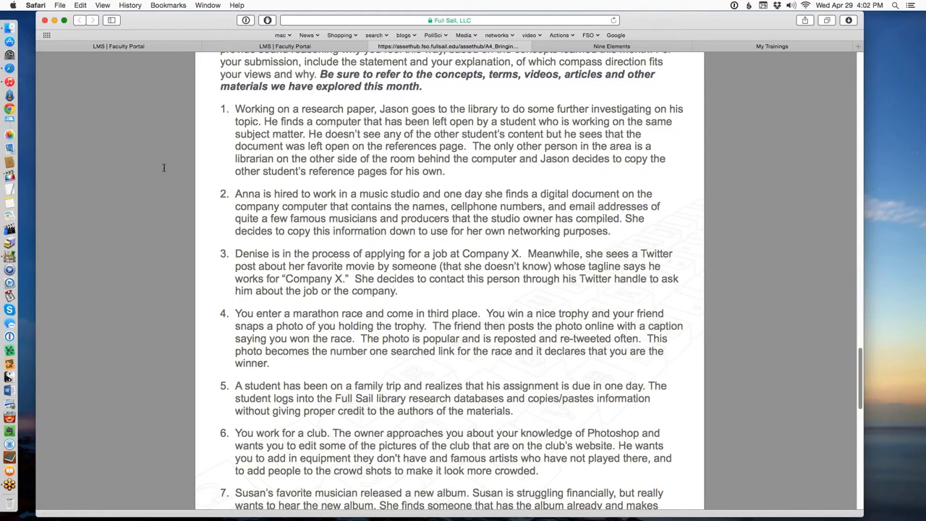
mouse_move(207, 143)
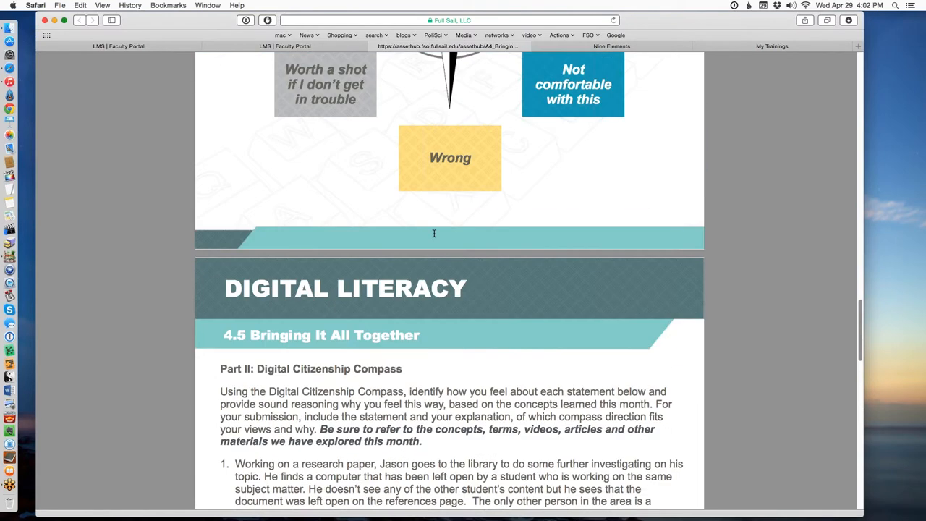
scroll(up, 3)
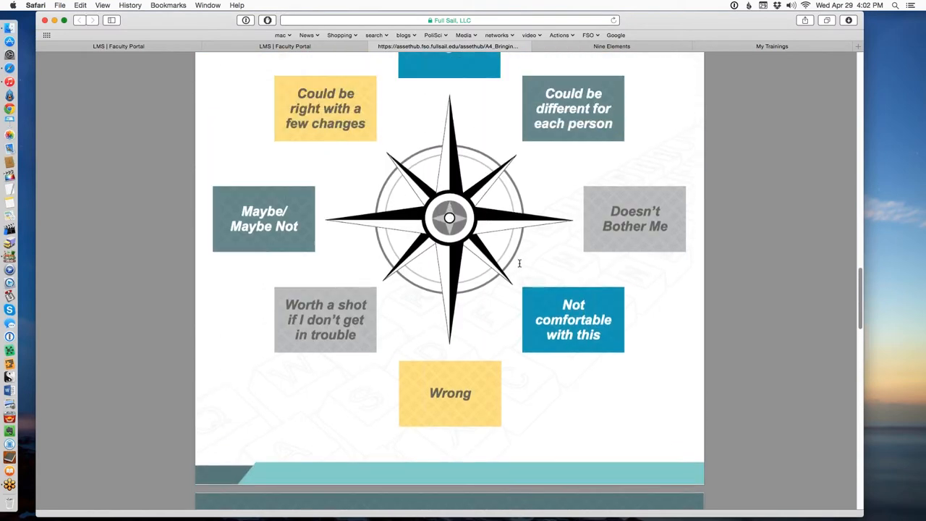
scroll(down, 3)
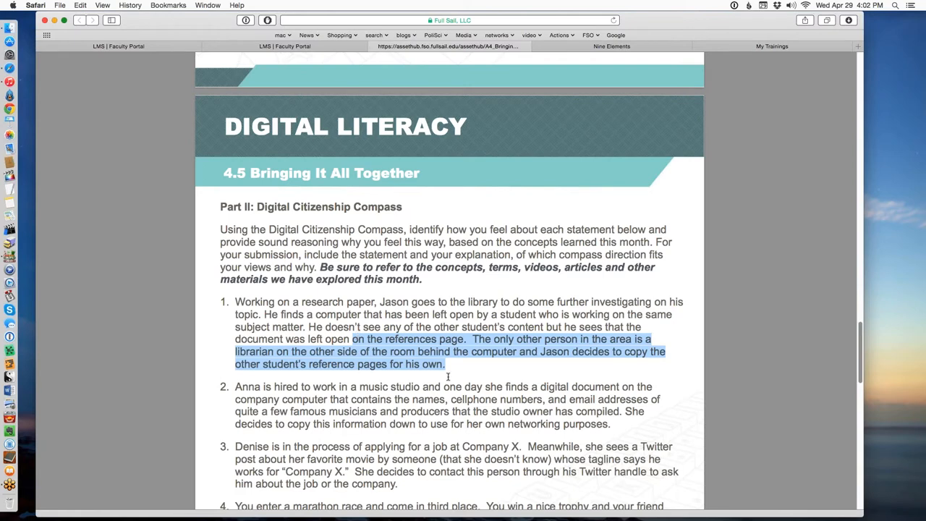
Step: Highlight the bold reminder to cite course materials and scroll on through the scenarios
click(481, 394)
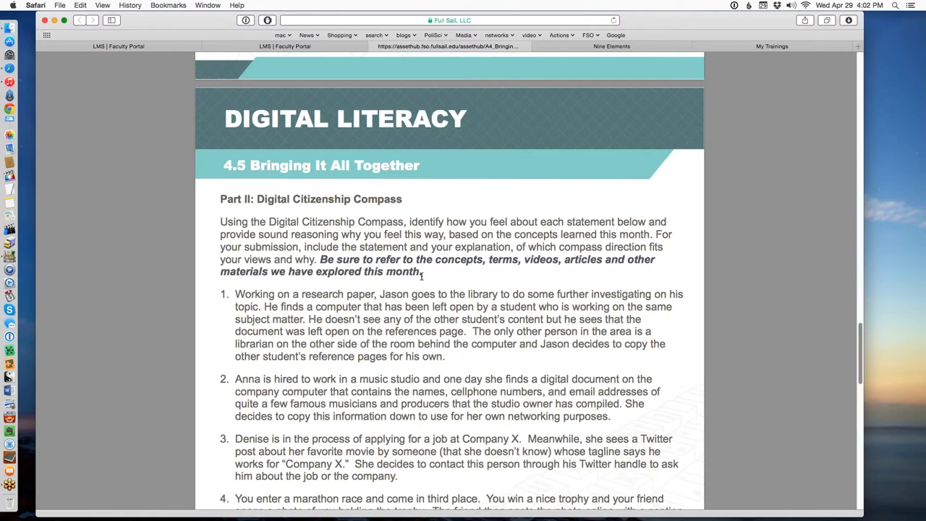
drag(319, 259, 423, 272)
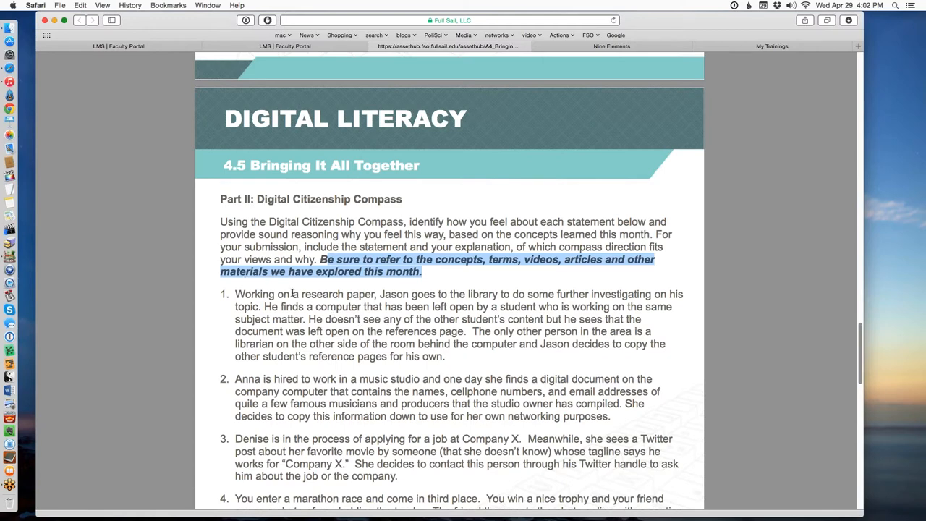
scroll(down, 3)
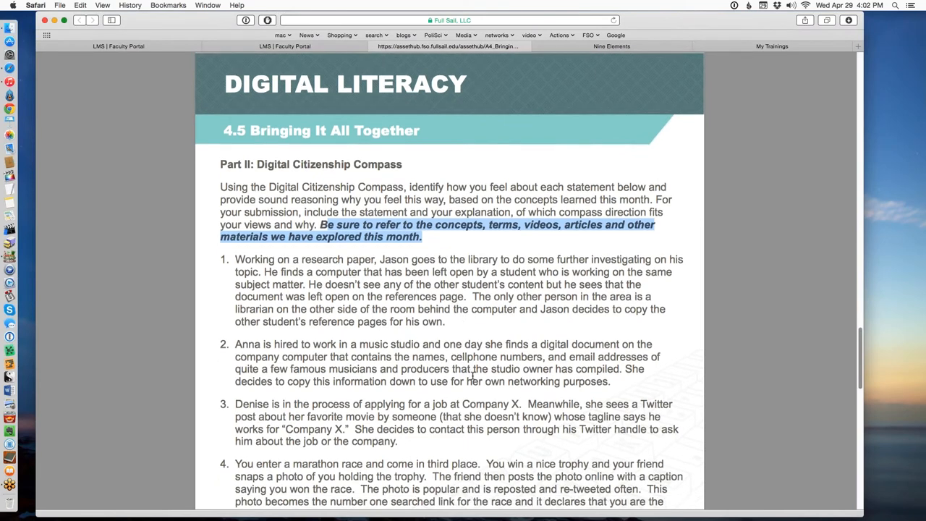
scroll(down, 3)
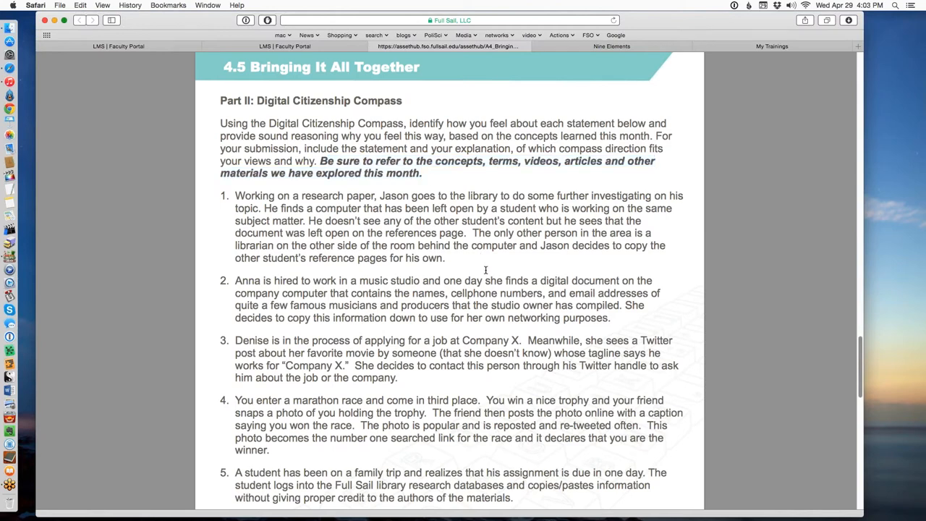
Step: Highlight the Part II instructions paragraph and scroll down to the Part III heading
drag(355, 123, 456, 161)
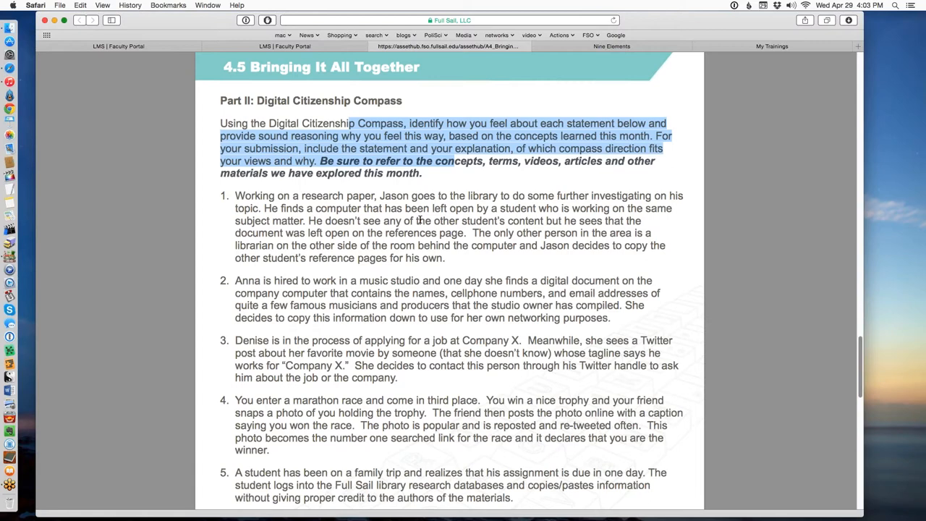
scroll(down, 3)
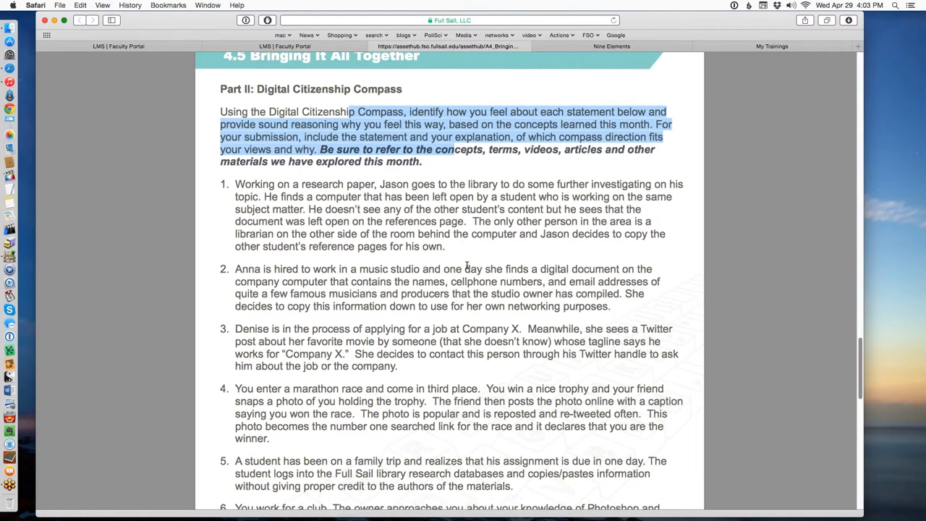
scroll(down, 3)
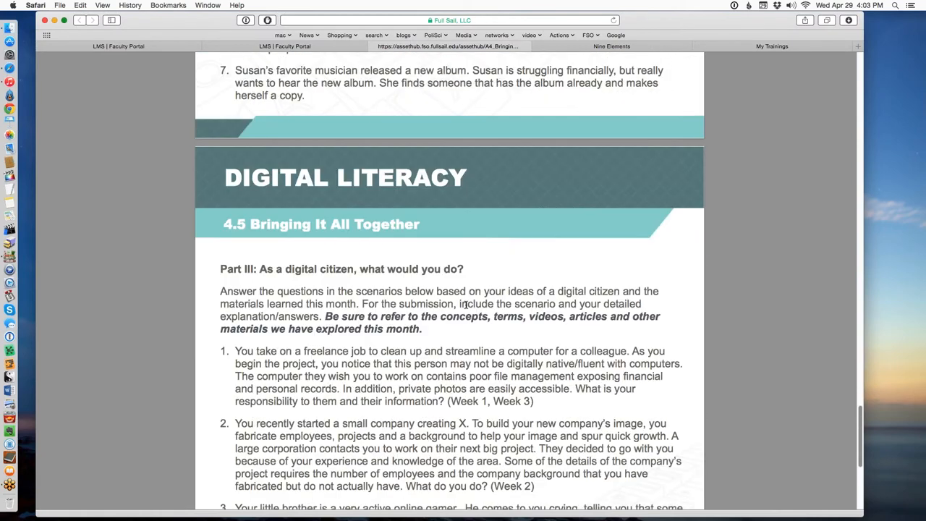
scroll(down, 3)
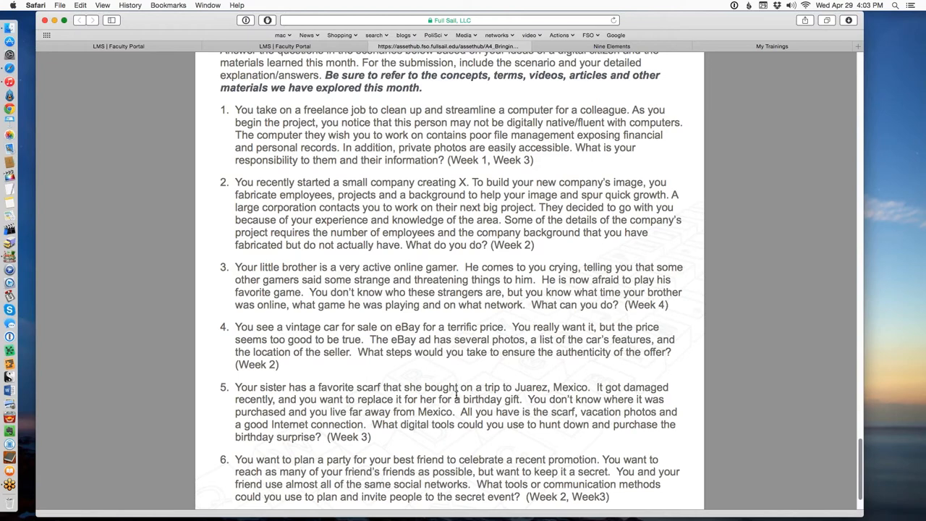
mouse_move(455, 396)
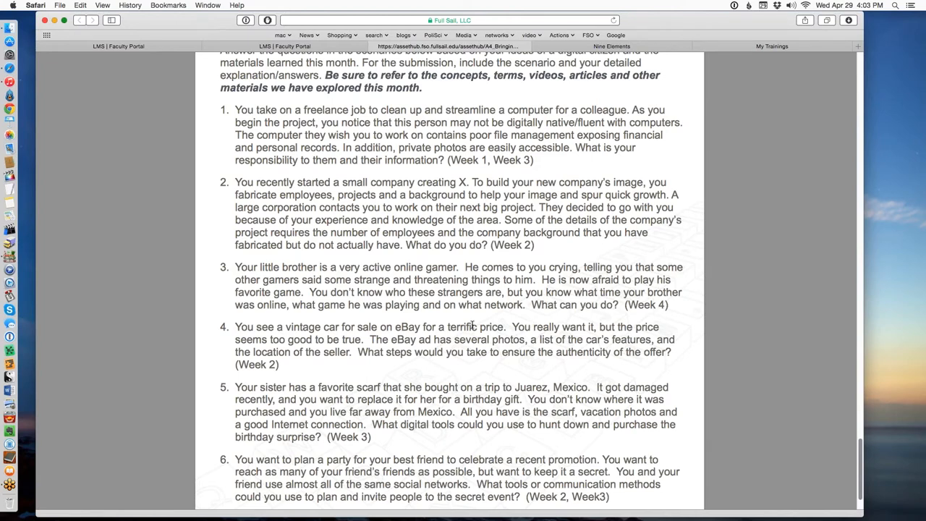
mouse_move(542, 339)
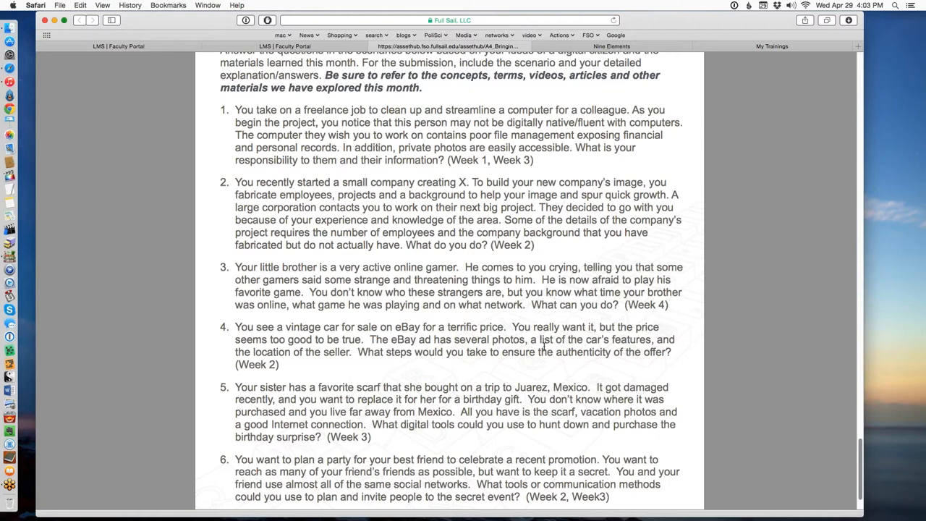
scroll(down, 3)
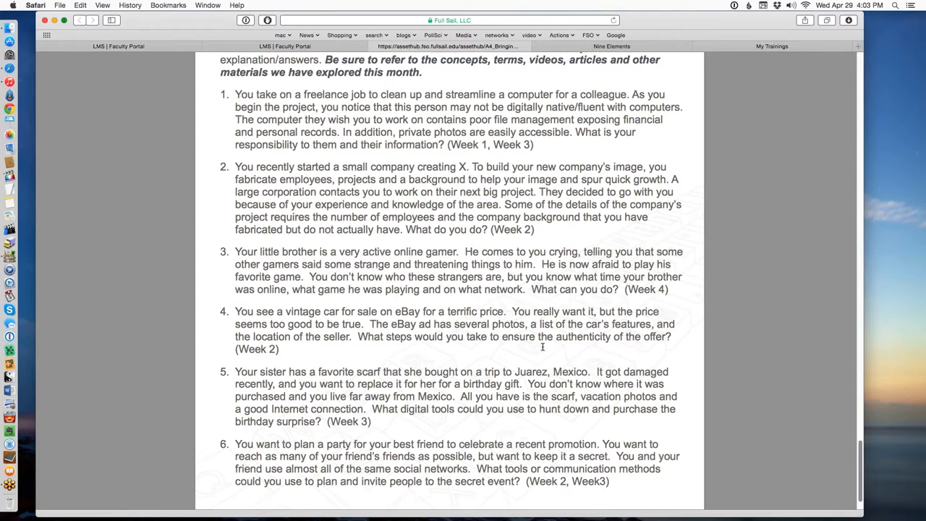
scroll(down, 3)
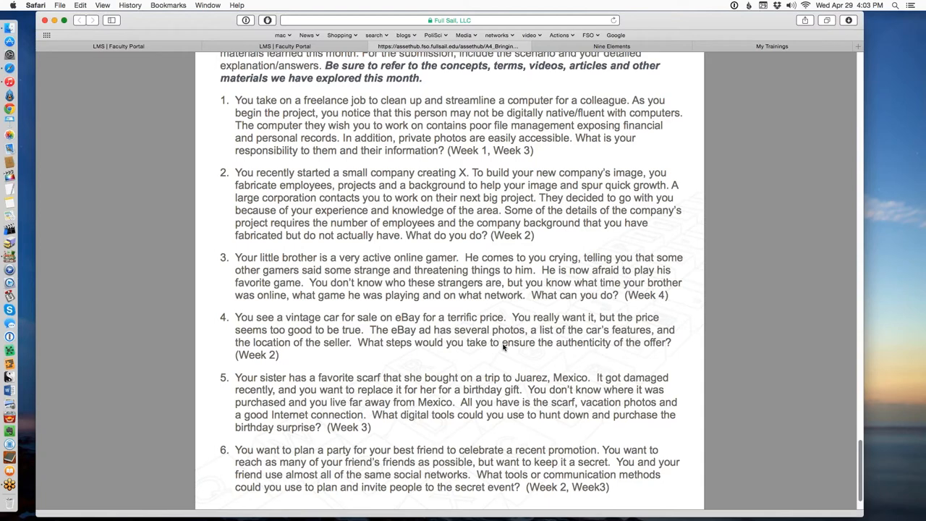
mouse_move(503, 347)
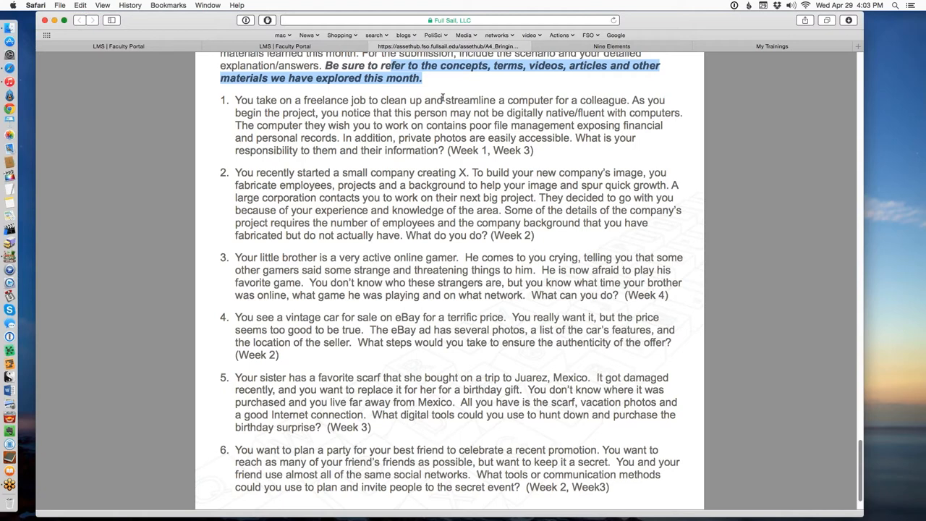
mouse_move(515, 198)
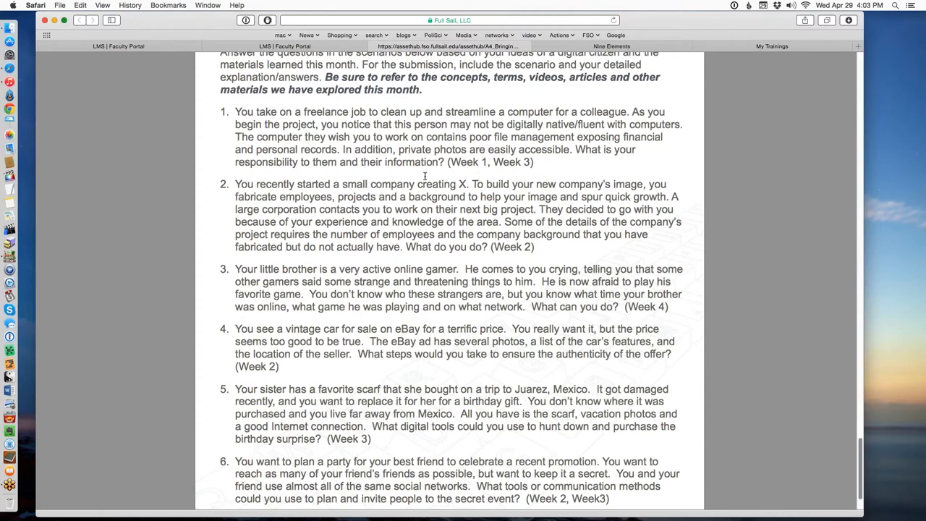
mouse_move(426, 233)
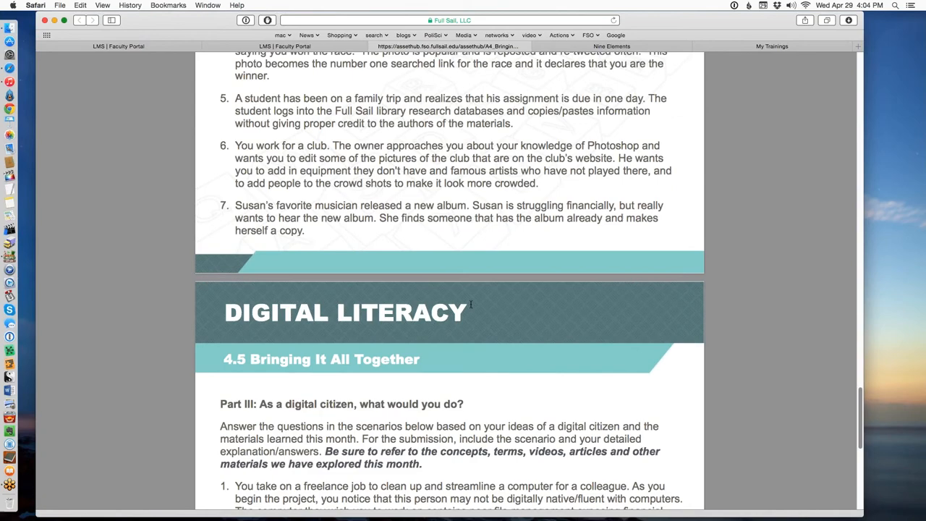
mouse_move(476, 300)
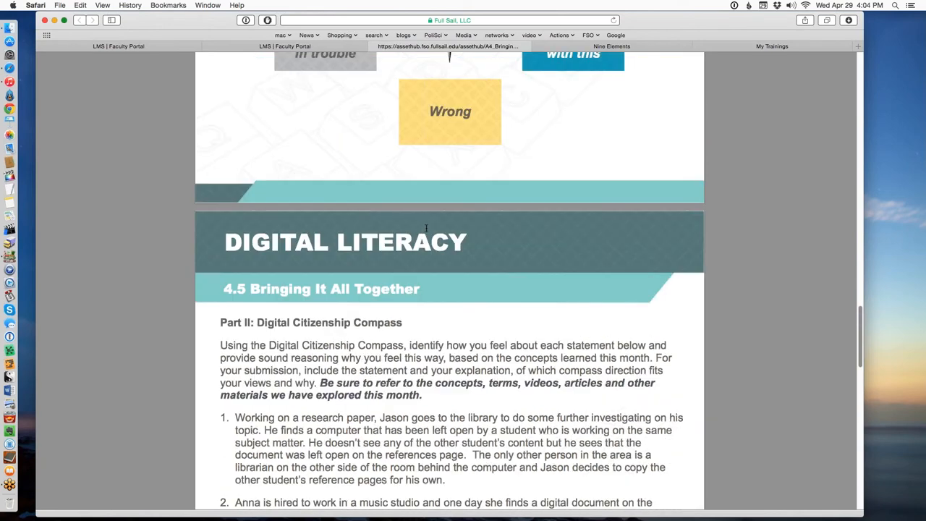
Step: Scroll through Part II of the instructions PDF before moving to the course Activities list
scroll(down, 3)
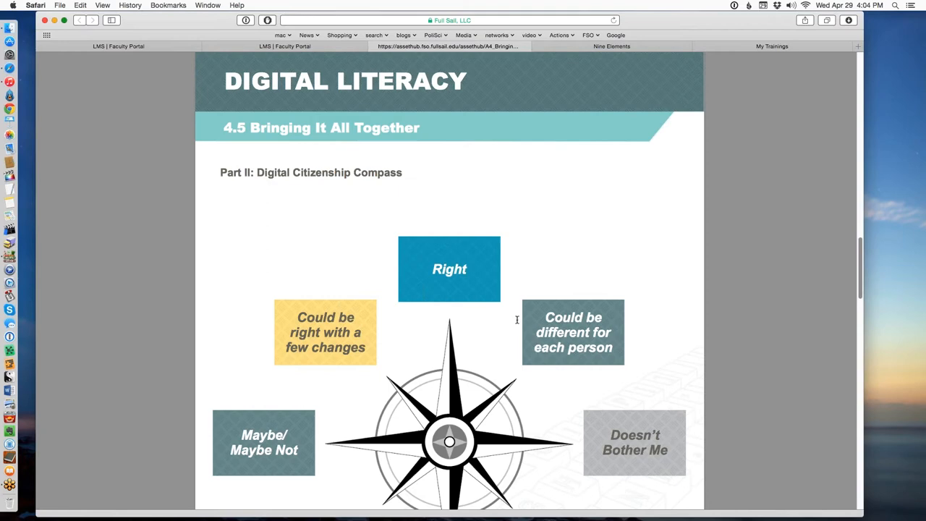
scroll(down, 3)
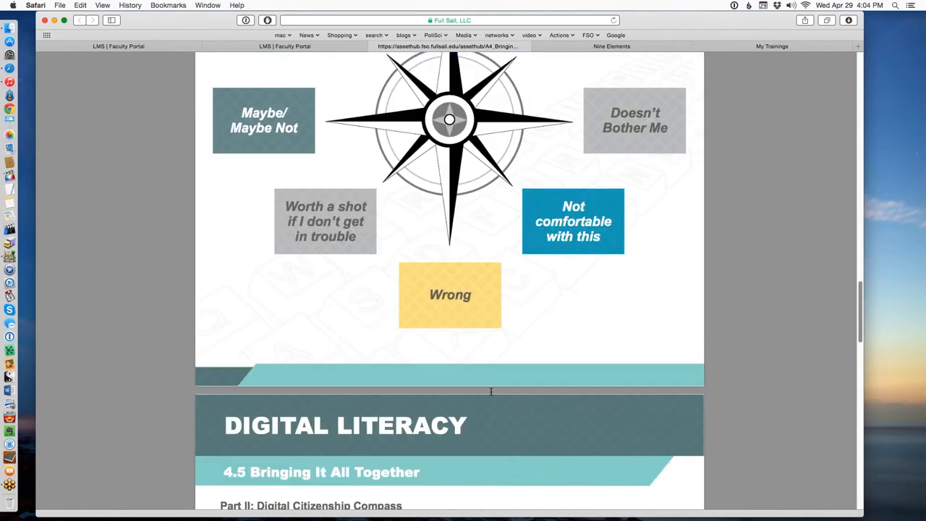
scroll(down, 3)
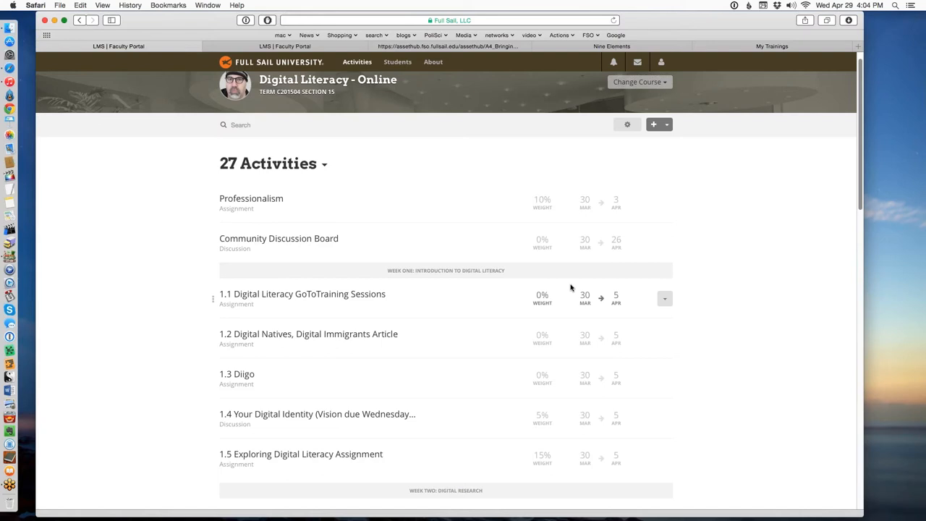
mouse_move(569, 287)
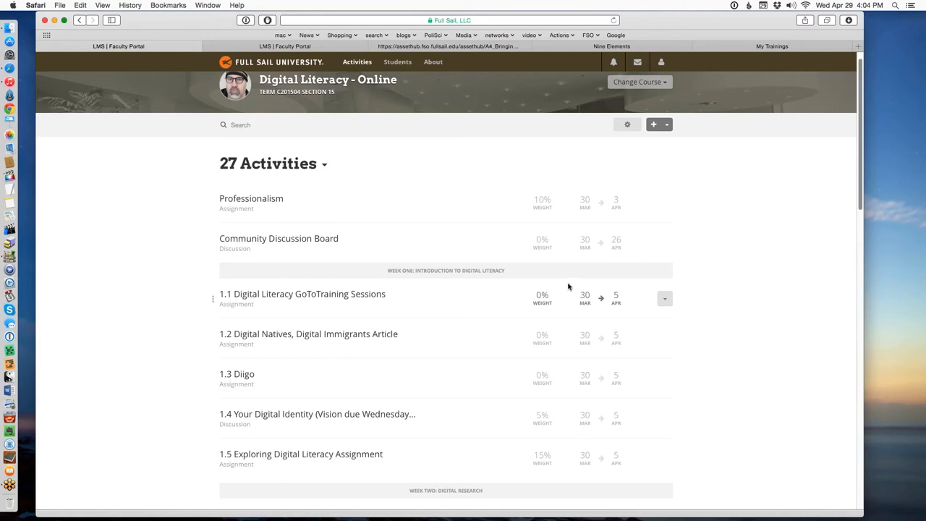
mouse_move(393, 362)
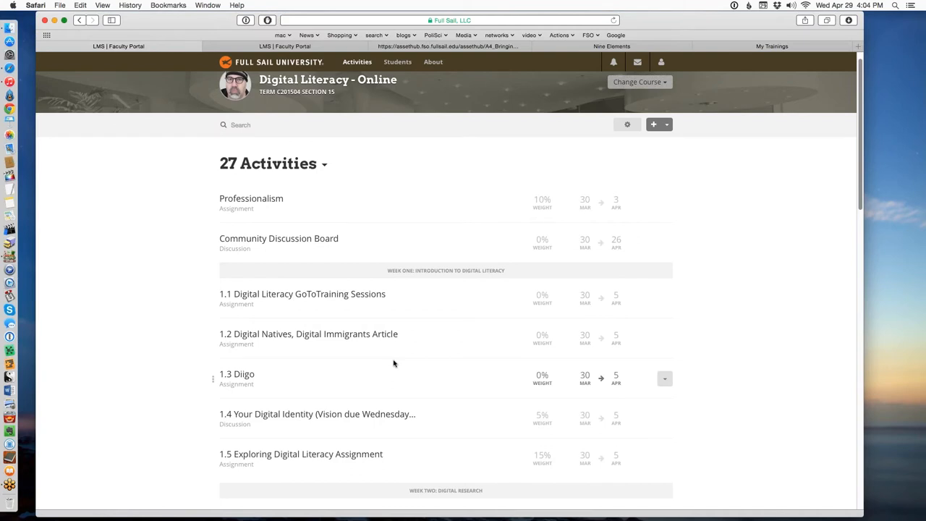
Step: Scroll the Activities list from week one into the week two Evaluating Resources items
scroll(down, 3)
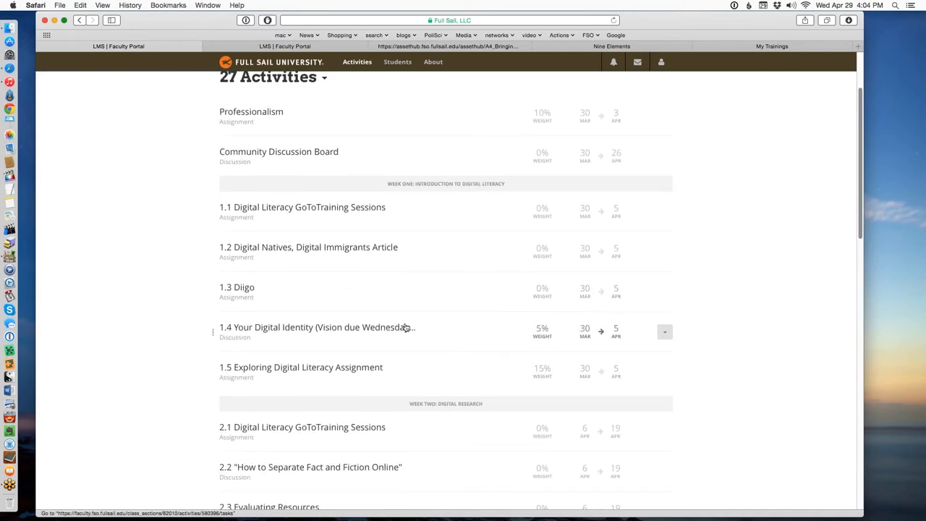
mouse_move(405, 327)
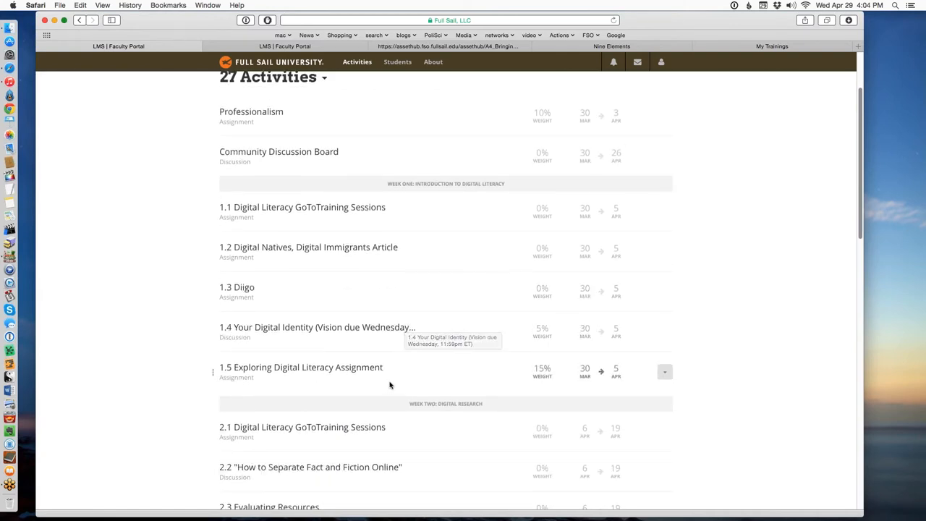
scroll(down, 3)
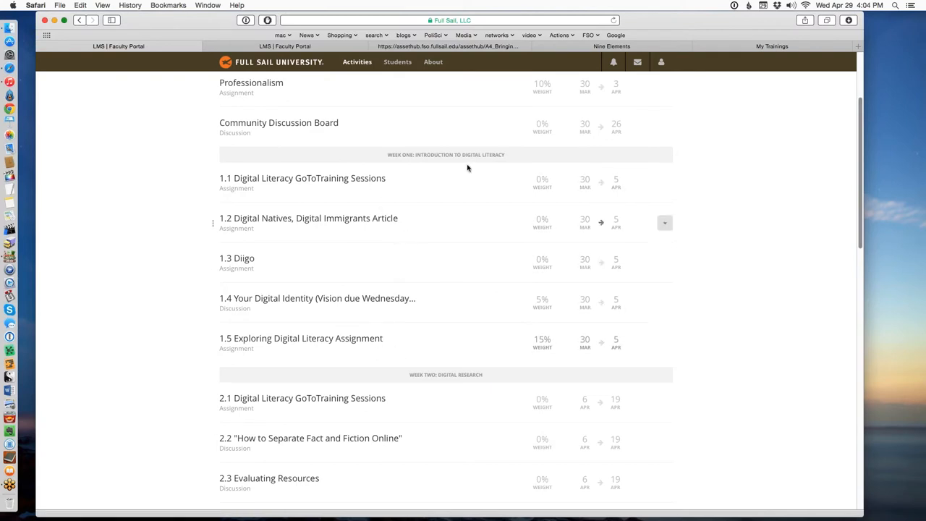
mouse_move(428, 52)
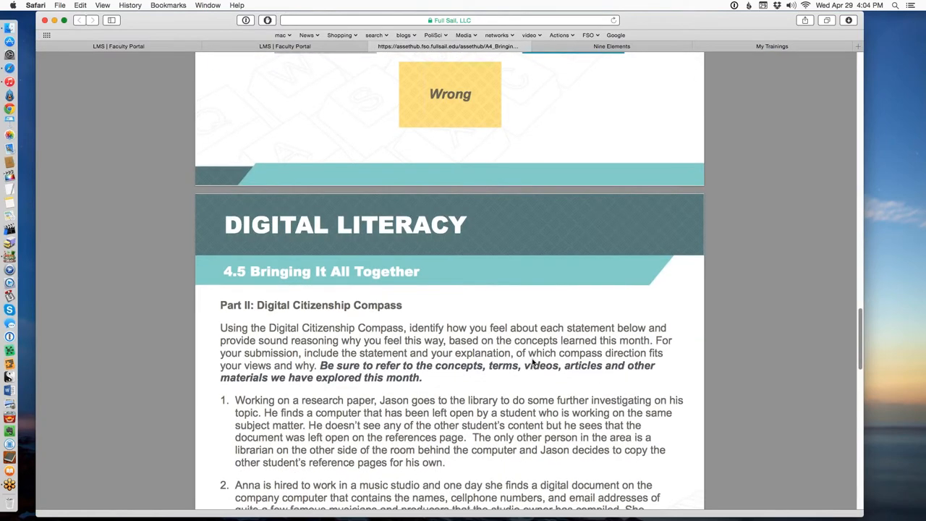
Step: Scroll the instructions PDF through the compass scenarios to the Deliverables section listing three parts
scroll(down, 3)
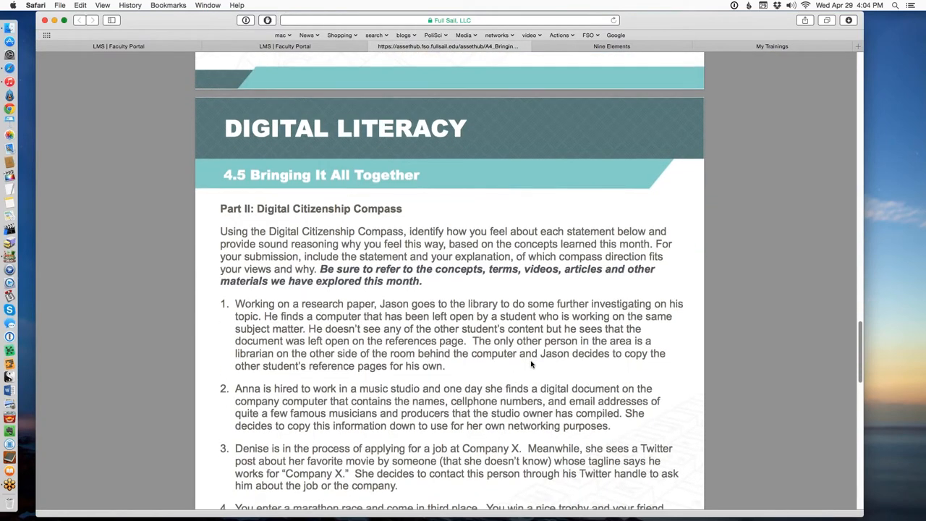
scroll(down, 3)
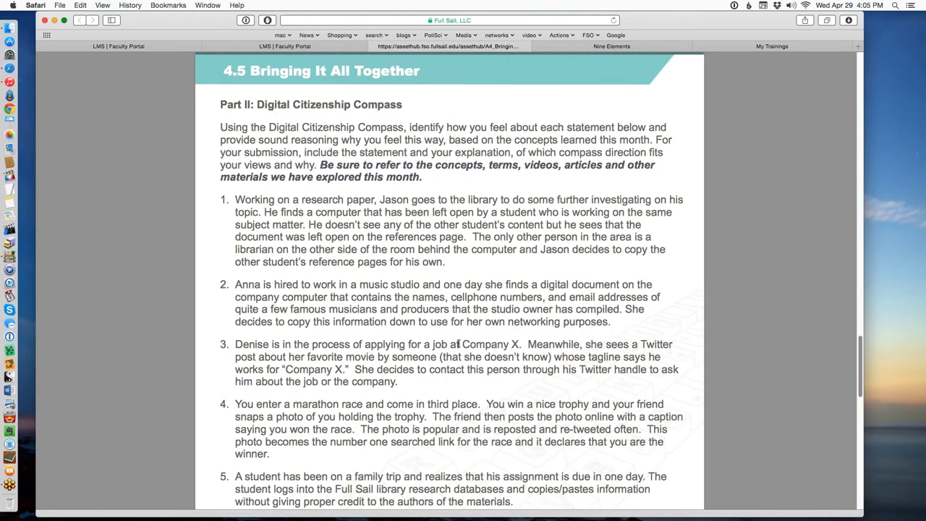
scroll(down, 3)
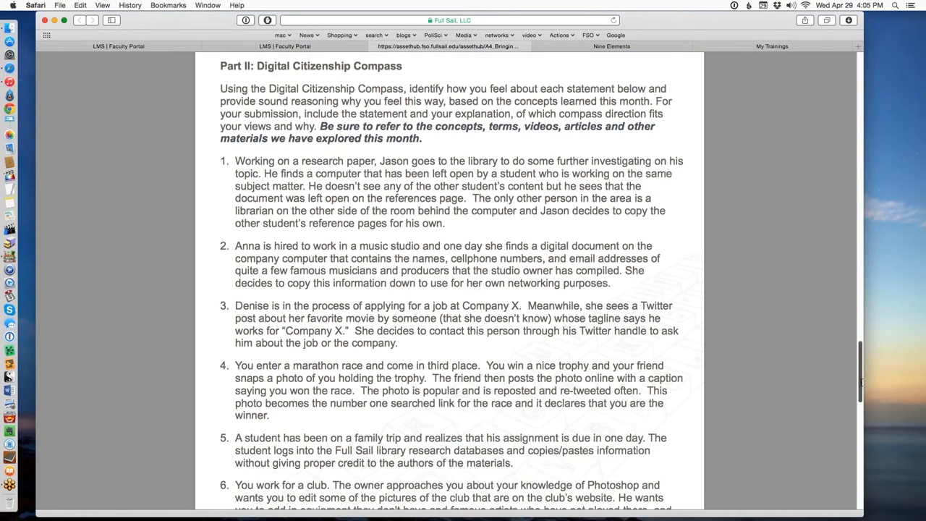
scroll(down, 3)
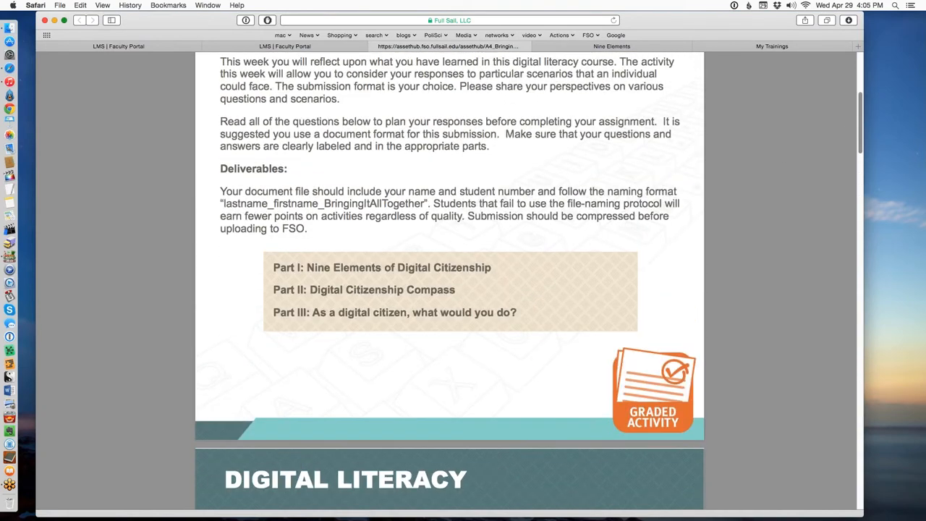
mouse_move(506, 371)
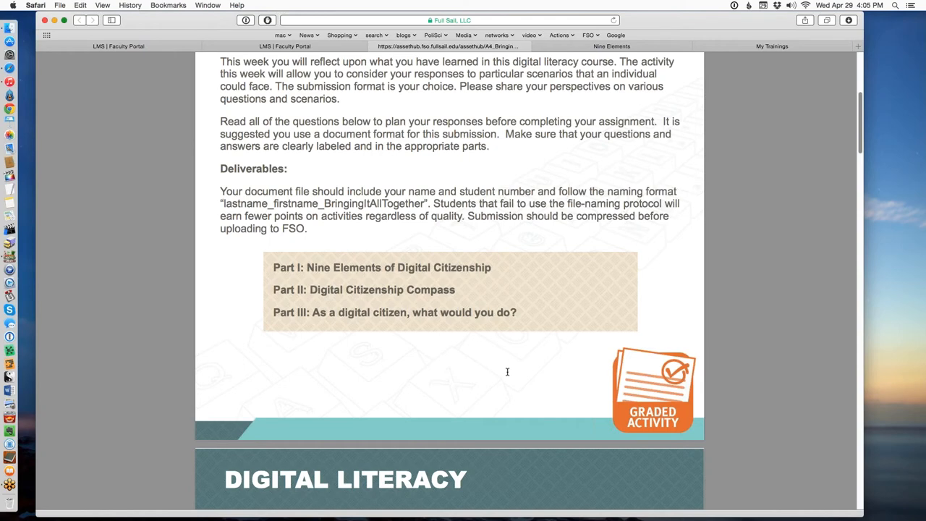
mouse_move(226, 26)
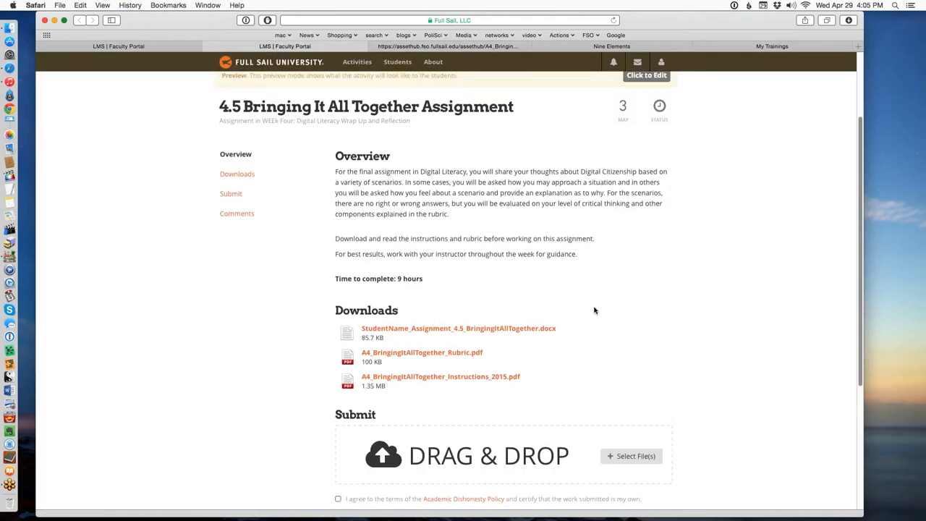
Step: Scroll down the 4.5 assignment page before leaving for a new tab
scroll(down, 3)
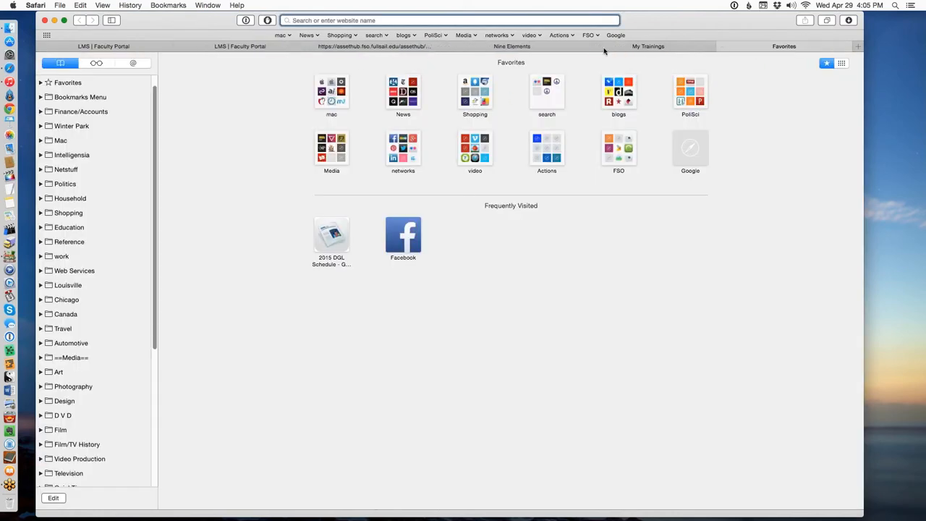
Step: Use the FSO bookmark folder's Google Docs link to reach the 2.4 Misinformation Debate document
click(588, 35)
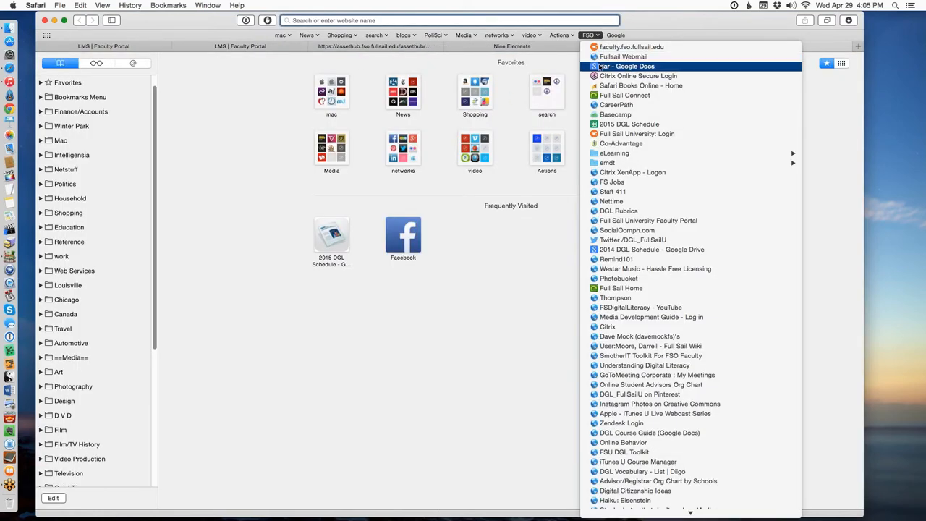
click(629, 66)
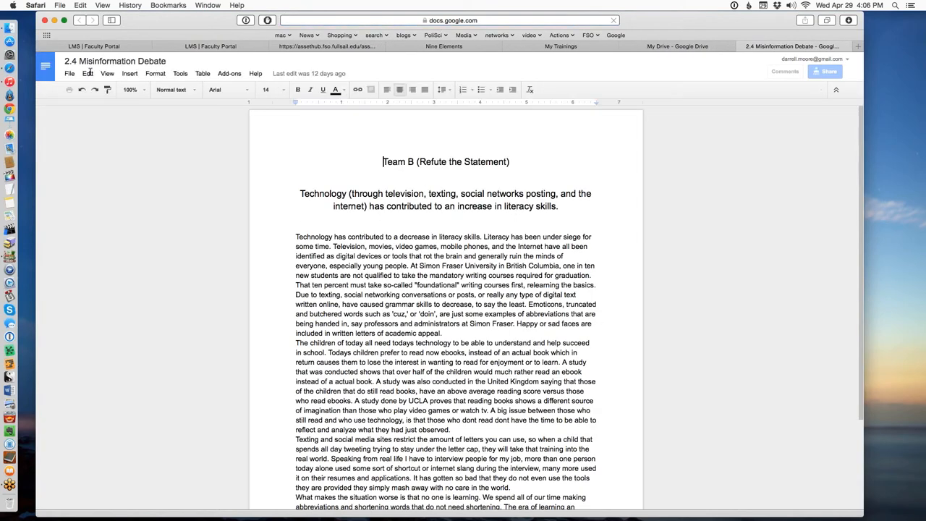
Step: Show the File menu's download format options for the 2.4 Misinformation Debate document
click(108, 72)
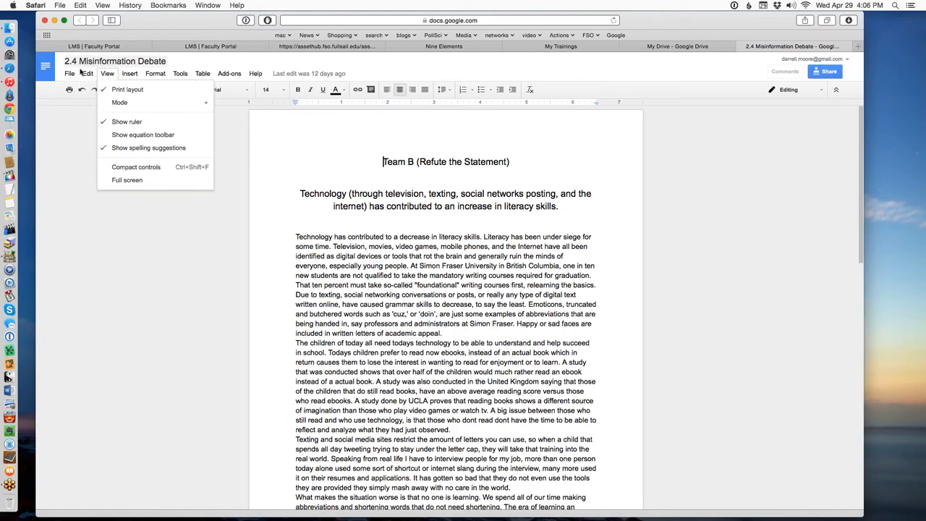
click(70, 72)
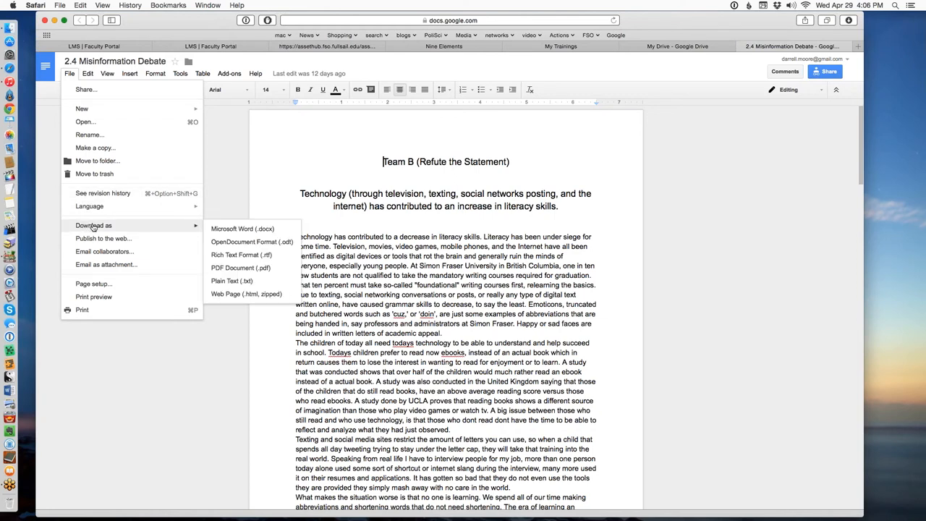
mouse_move(162, 228)
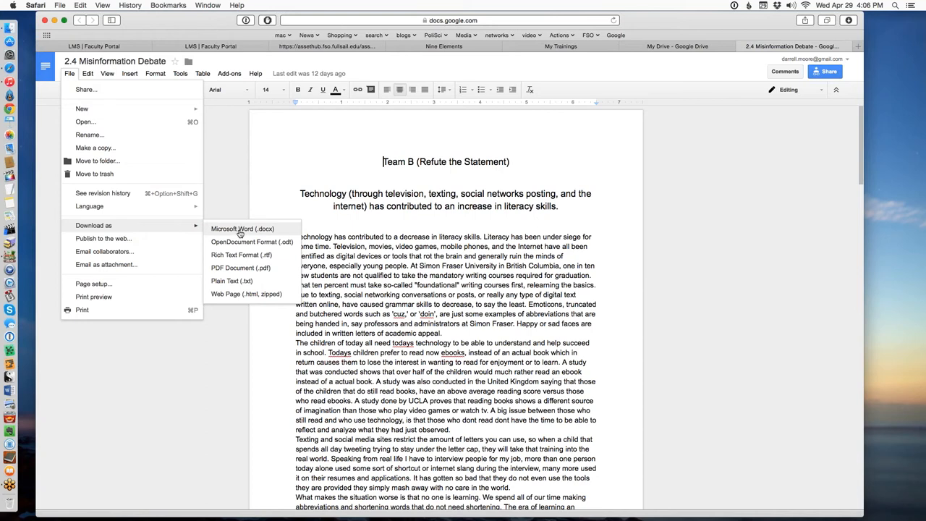
mouse_move(243, 242)
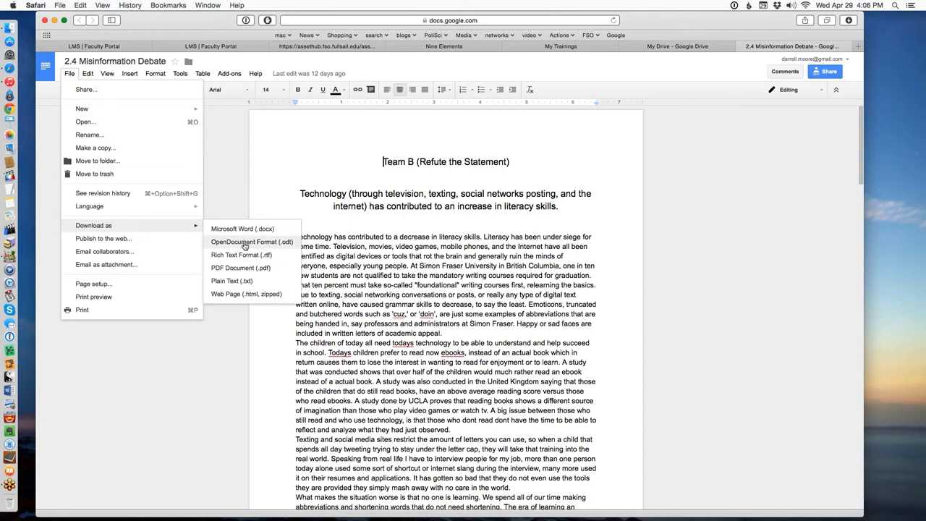
mouse_move(240, 255)
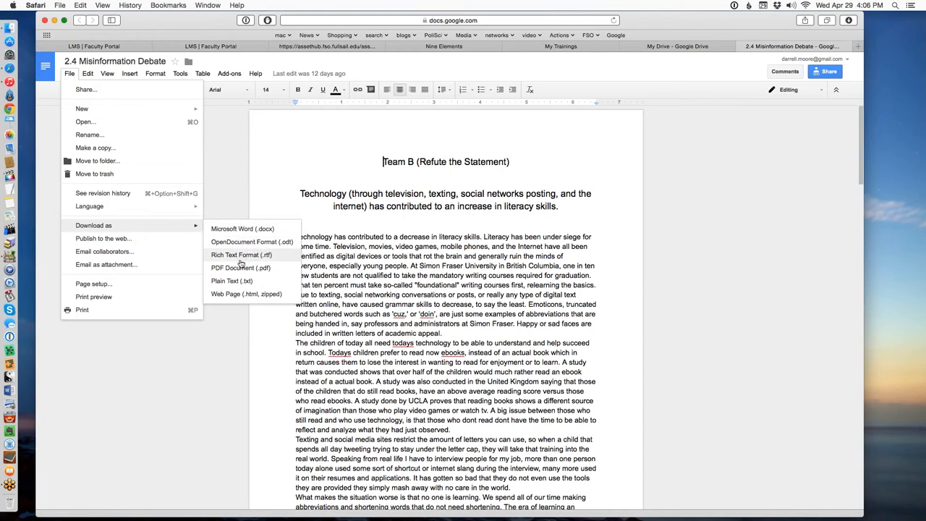
mouse_move(232, 281)
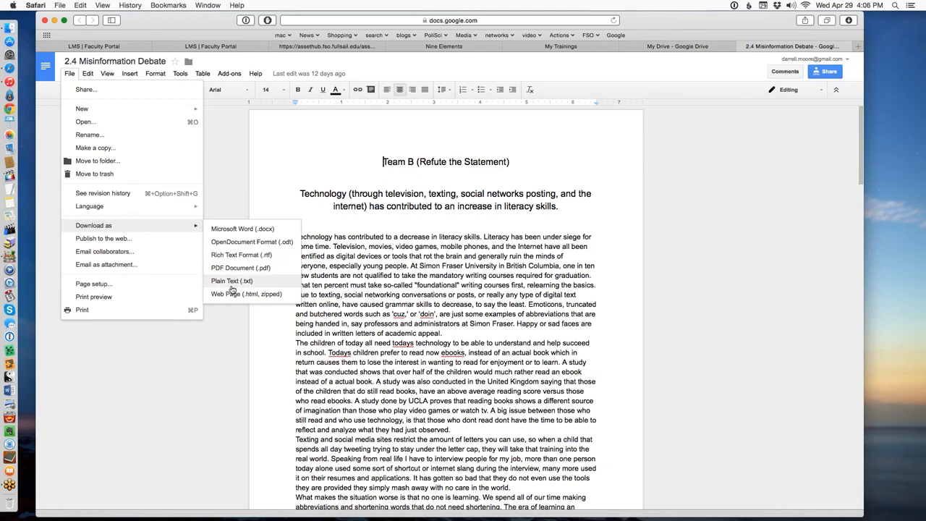
mouse_move(240, 268)
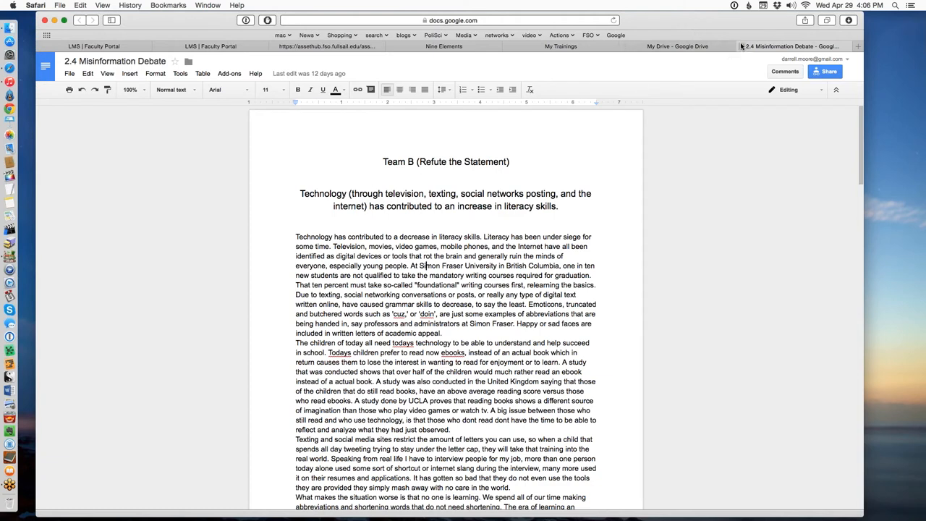
mouse_move(742, 46)
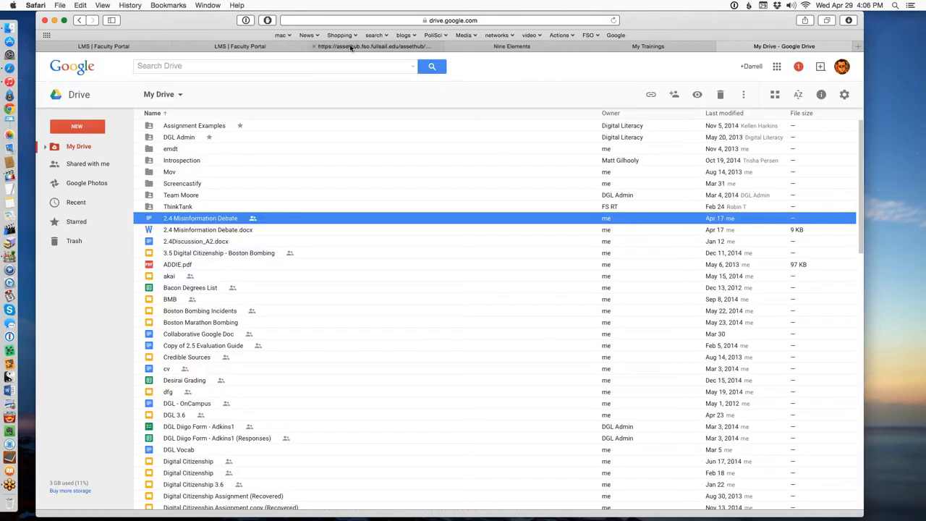
Step: Preview StudentName_Assignment_4.5_BringingItAllTogether.docx from the assignment page's Downloads in Quick Look
click(373, 45)
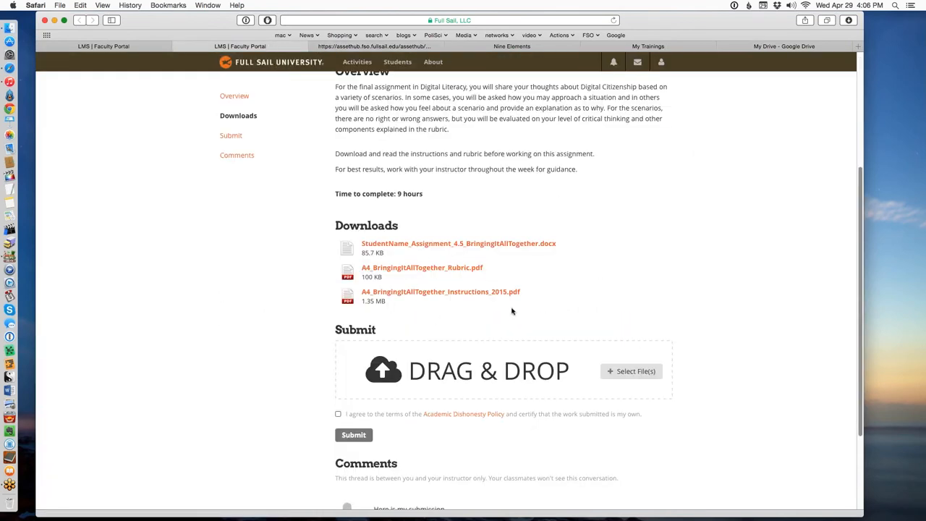
mouse_move(457, 244)
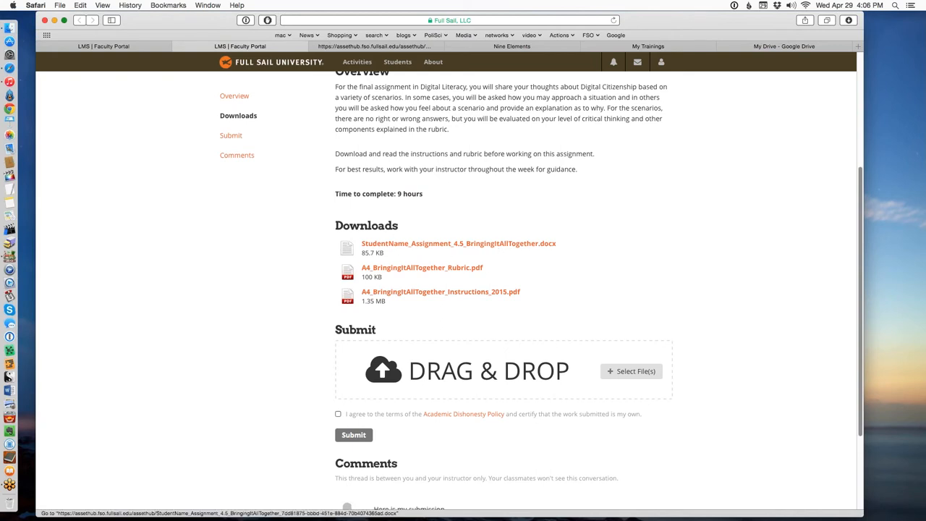
mouse_move(394, 272)
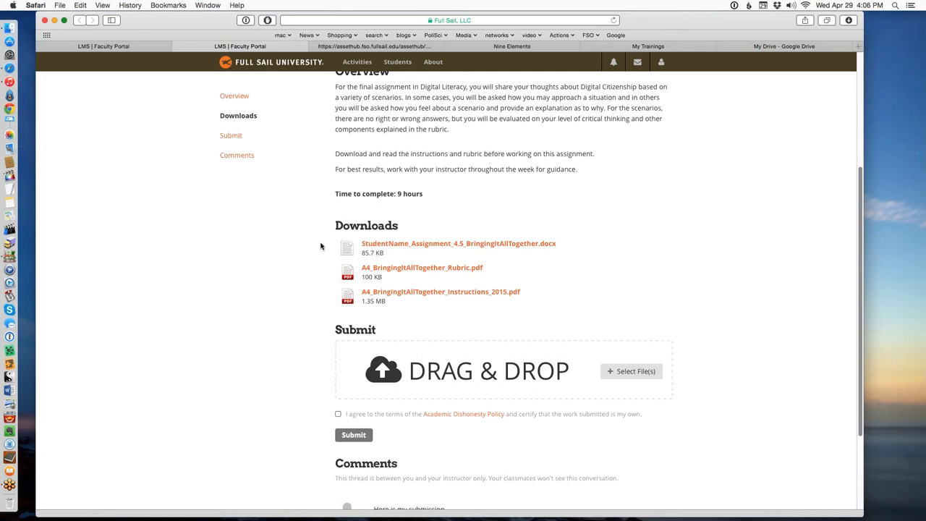
mouse_move(448, 254)
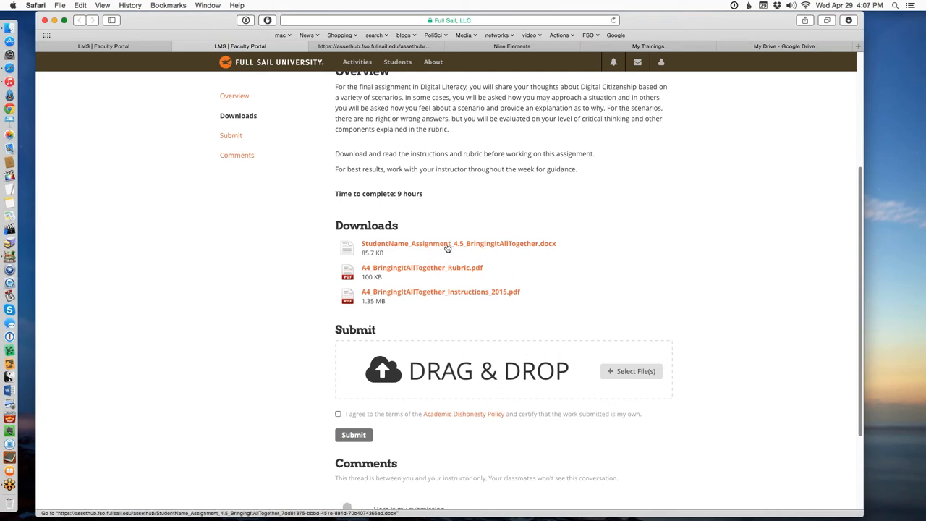
mouse_move(475, 252)
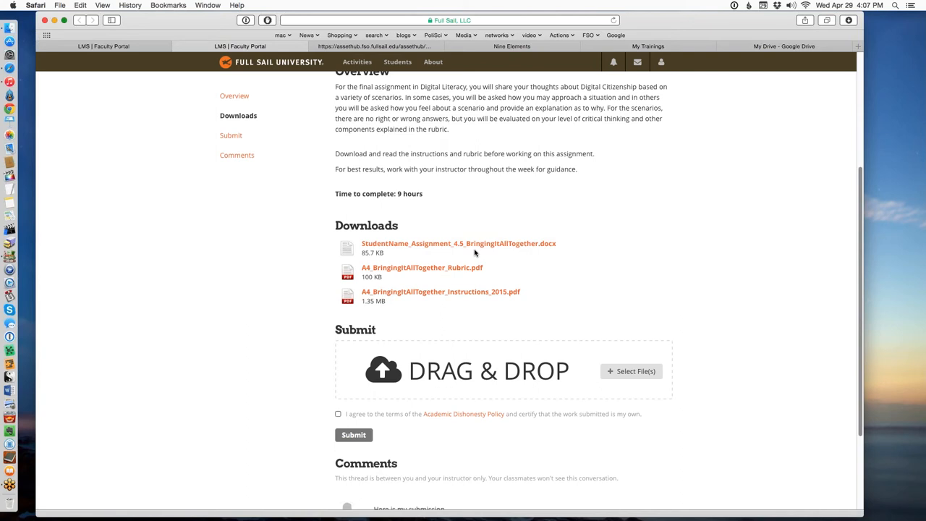
mouse_move(475, 253)
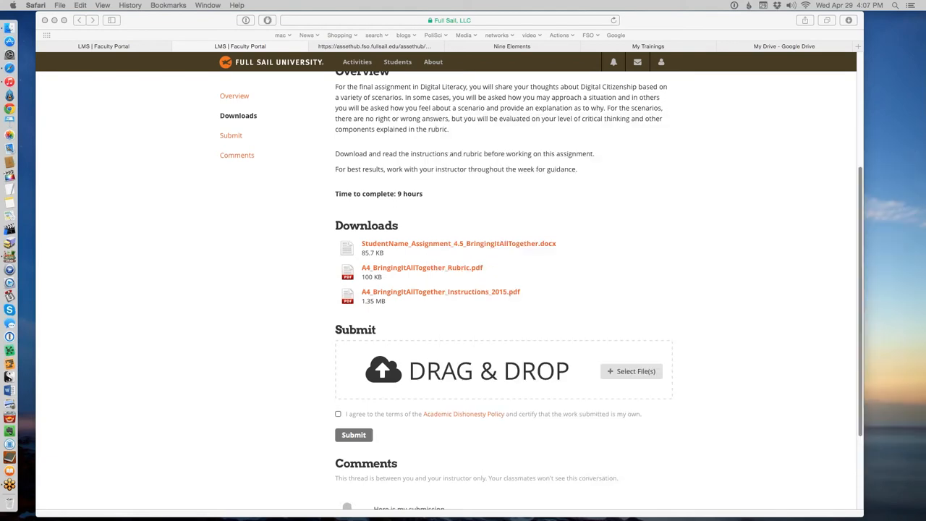
click(457, 243)
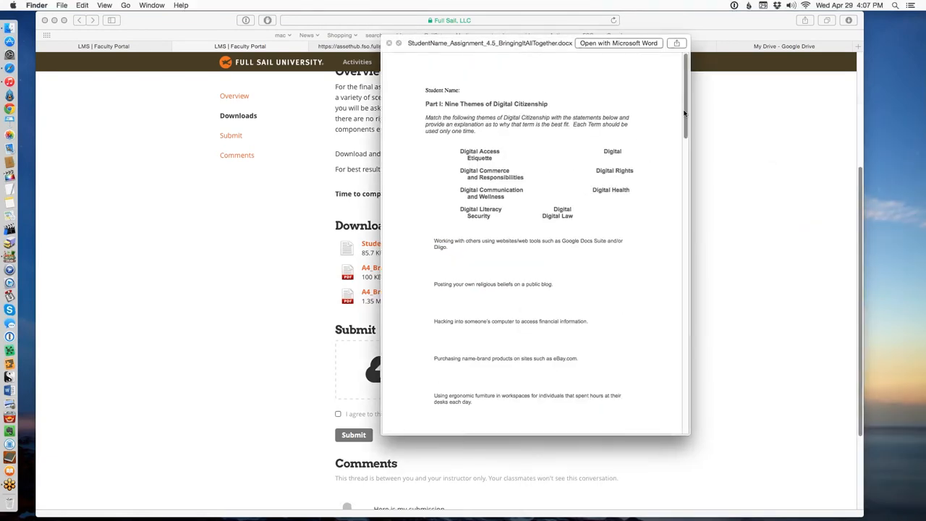
Step: Scroll the template preview through Part I into Part II, then close it
scroll(down, 3)
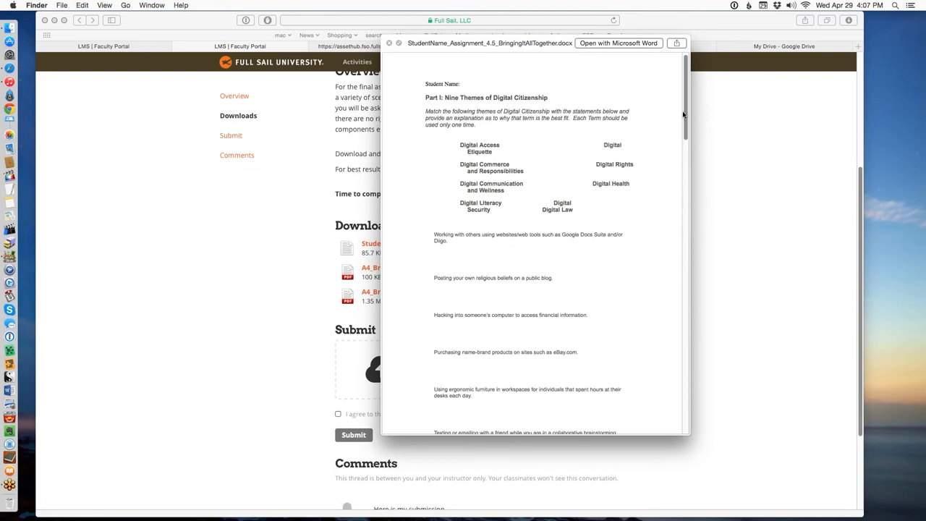
scroll(down, 3)
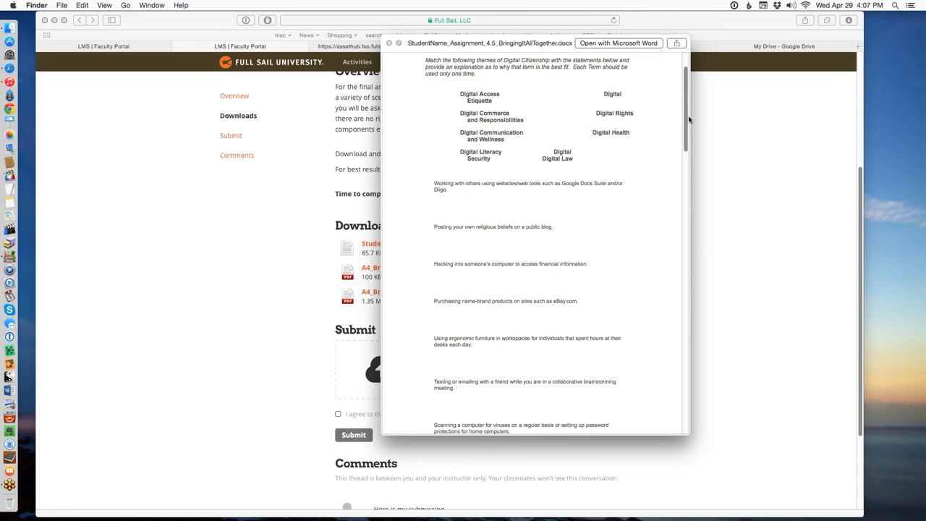
scroll(down, 3)
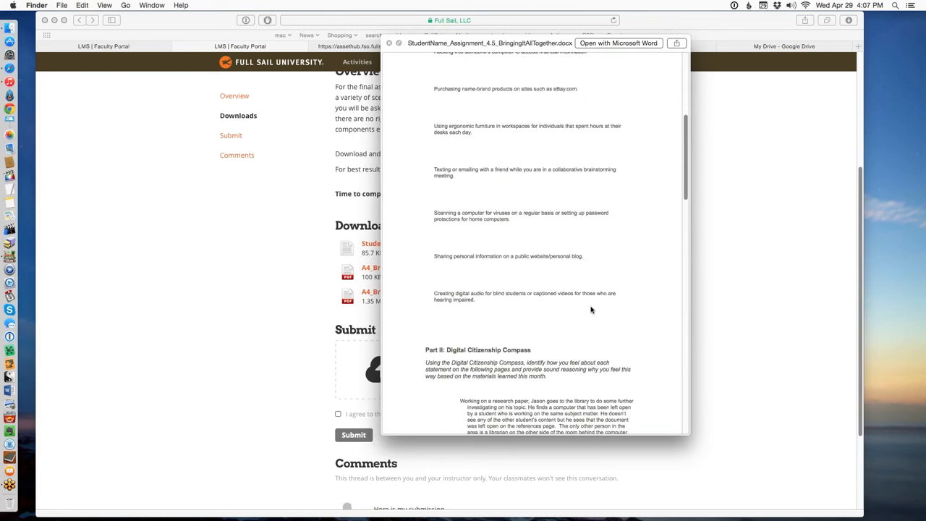
mouse_move(680, 272)
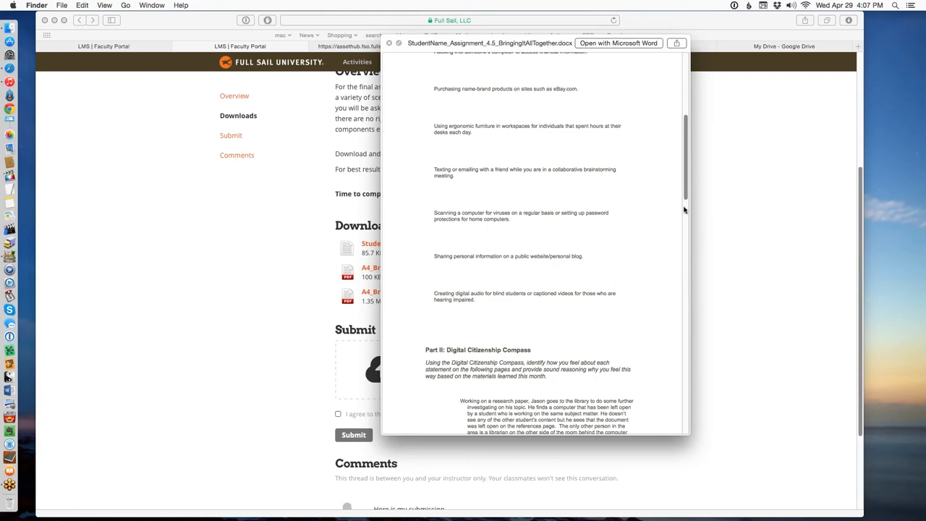
scroll(down, 3)
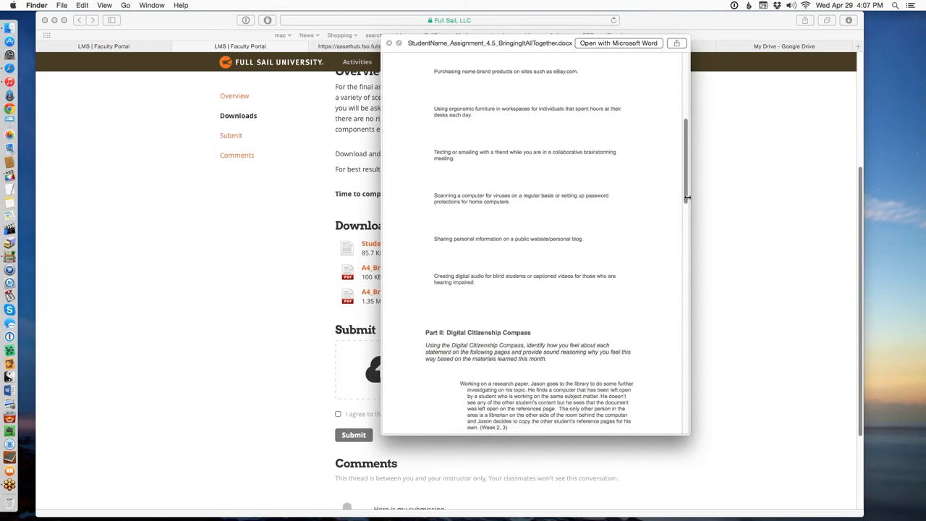
scroll(down, 3)
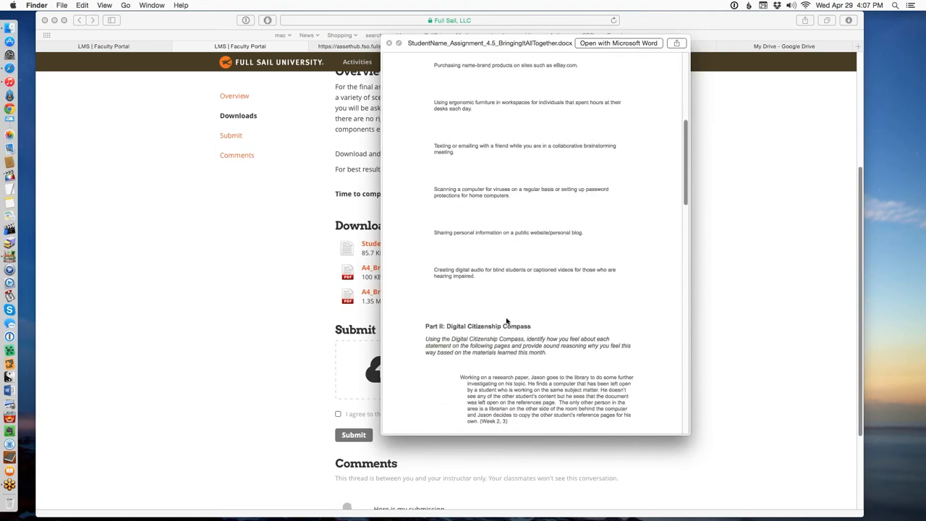
scroll(down, 3)
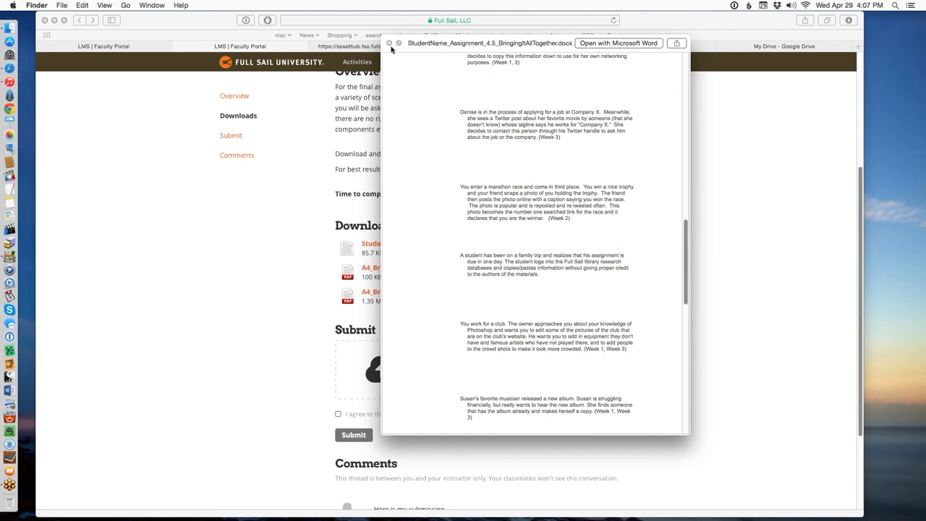
click(389, 43)
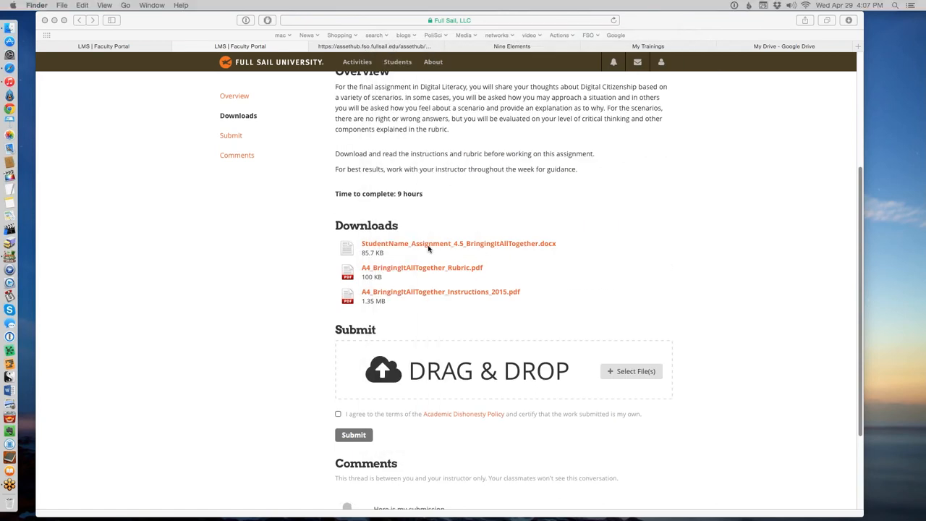
mouse_move(457, 241)
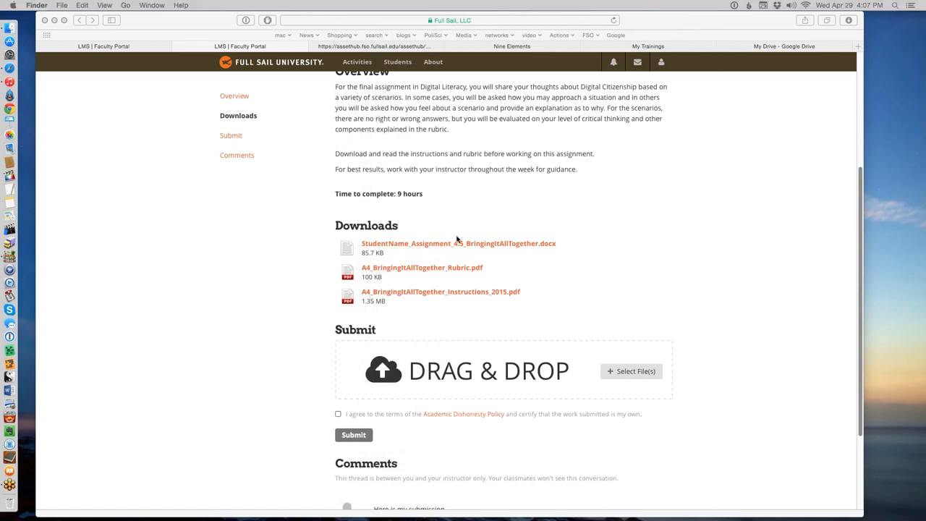
mouse_move(567, 251)
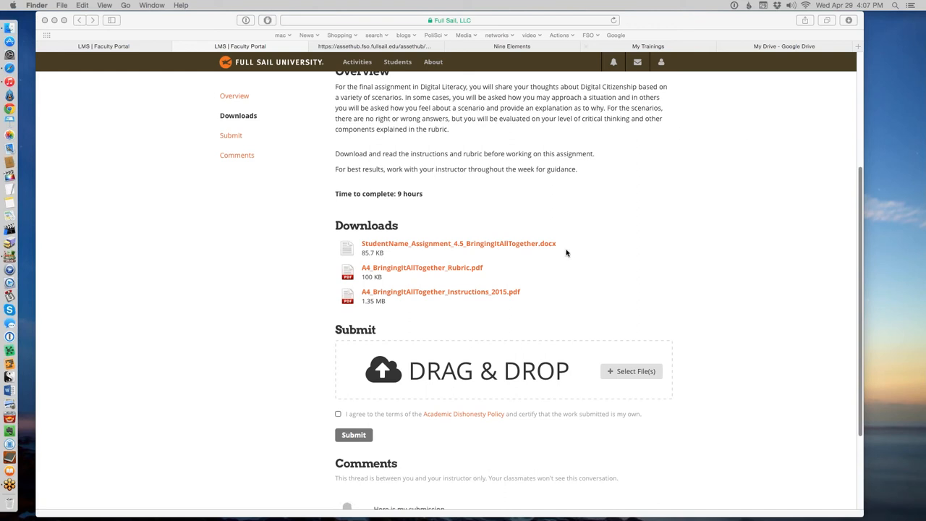
mouse_move(563, 252)
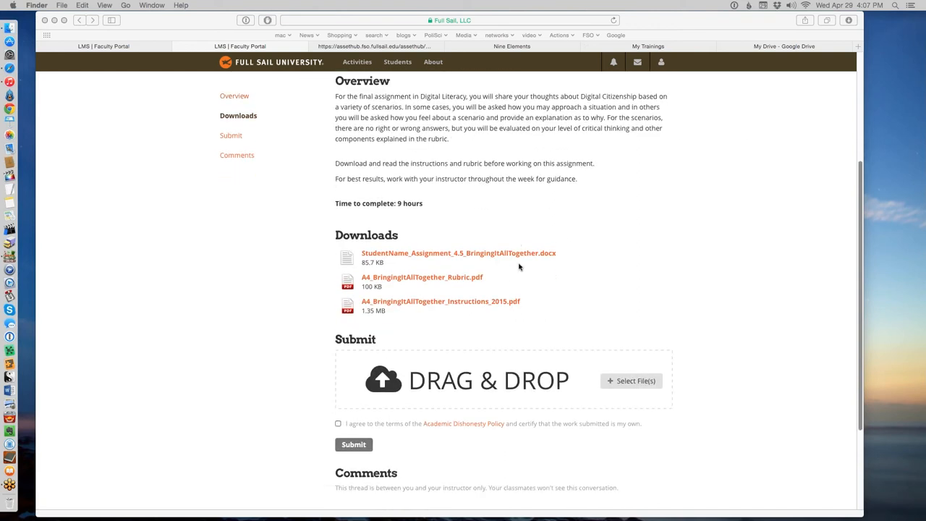
mouse_move(524, 266)
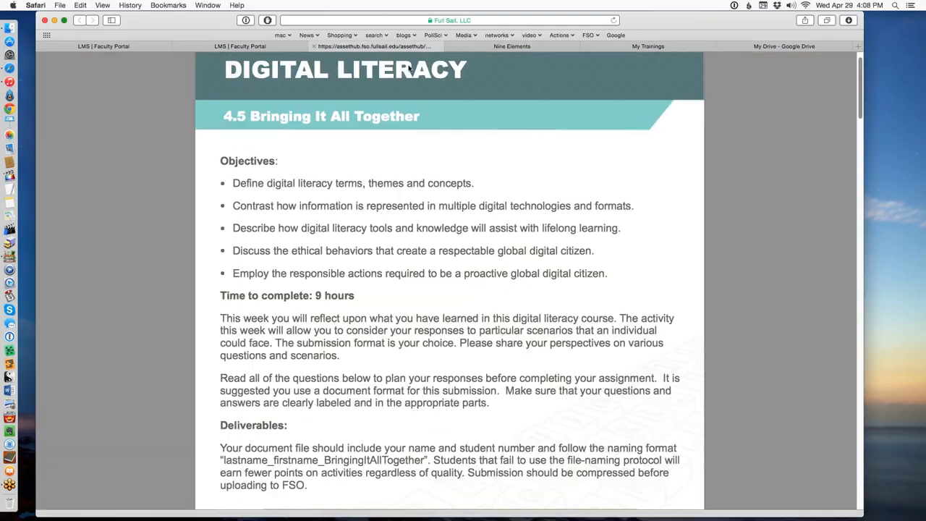
Step: Scroll the instructions PDF through the objectives, deliverables and Part II compass scenarios
scroll(down, 3)
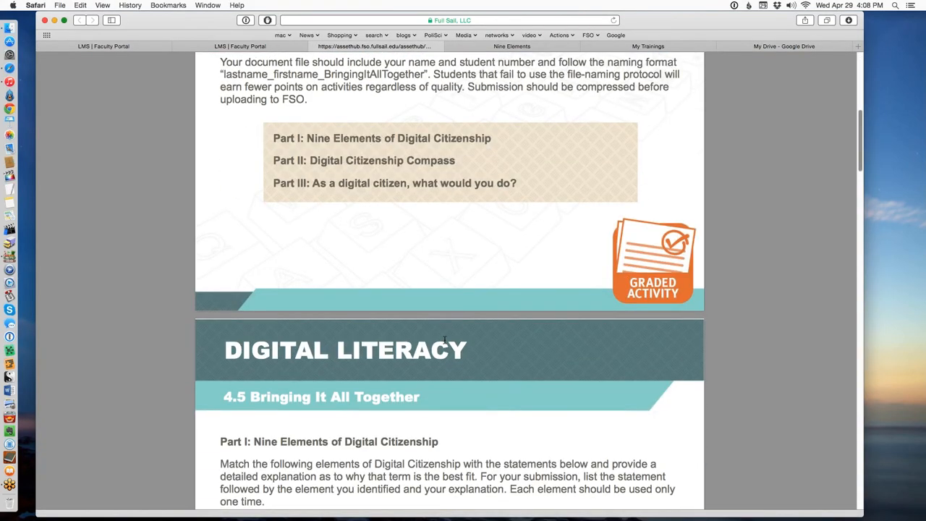
scroll(down, 3)
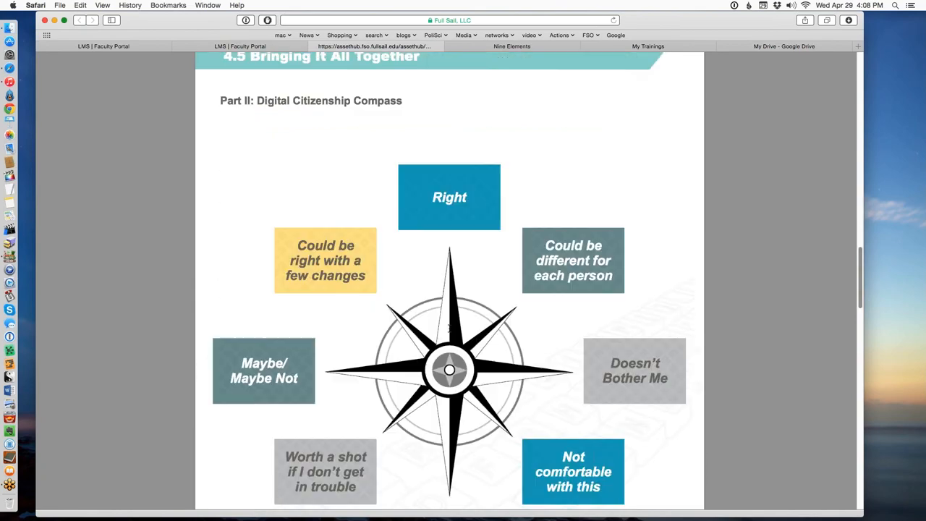
scroll(down, 3)
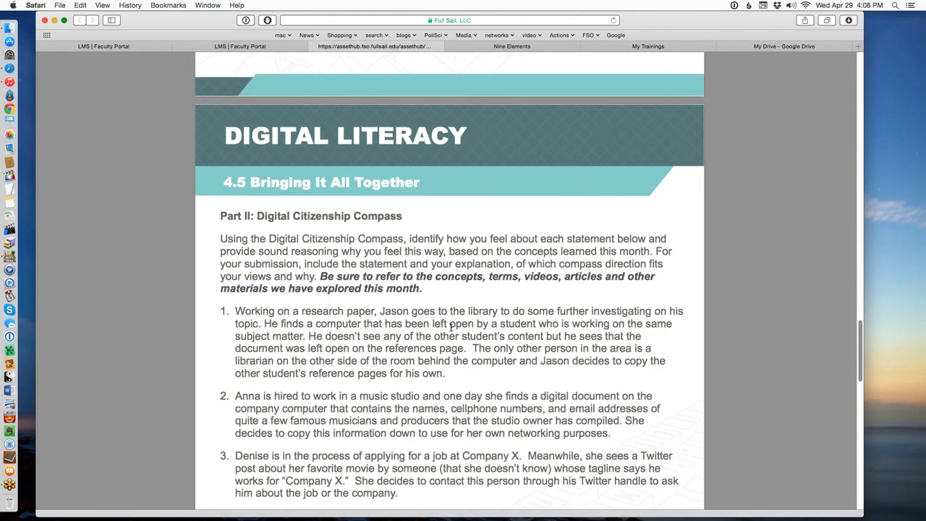
scroll(down, 3)
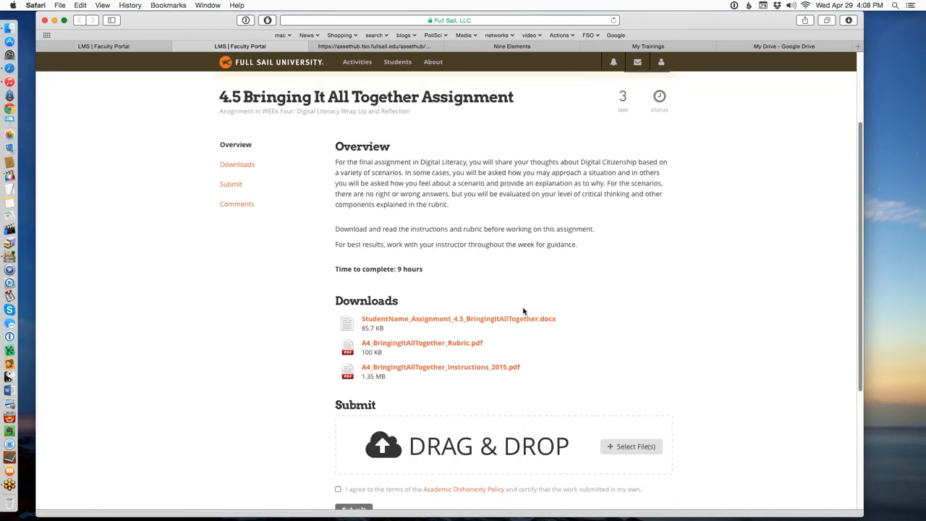
mouse_move(593, 265)
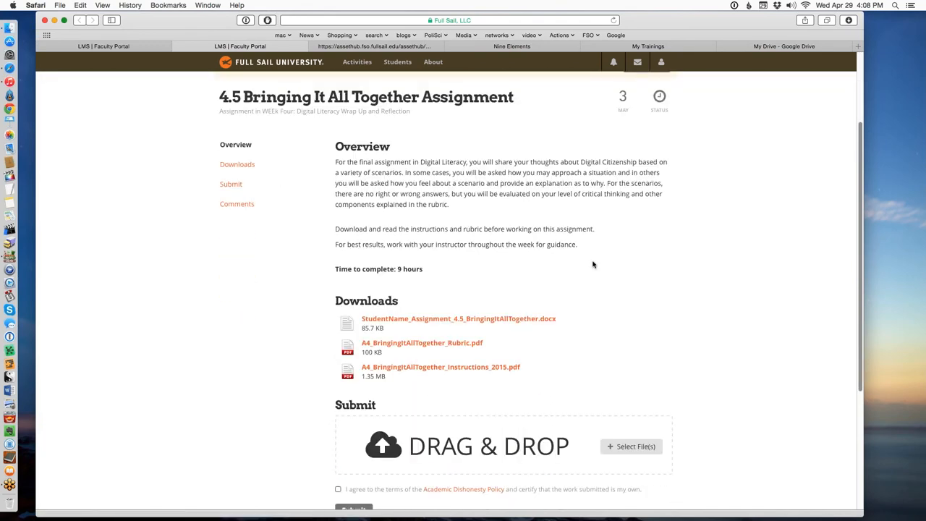
mouse_move(765, 136)
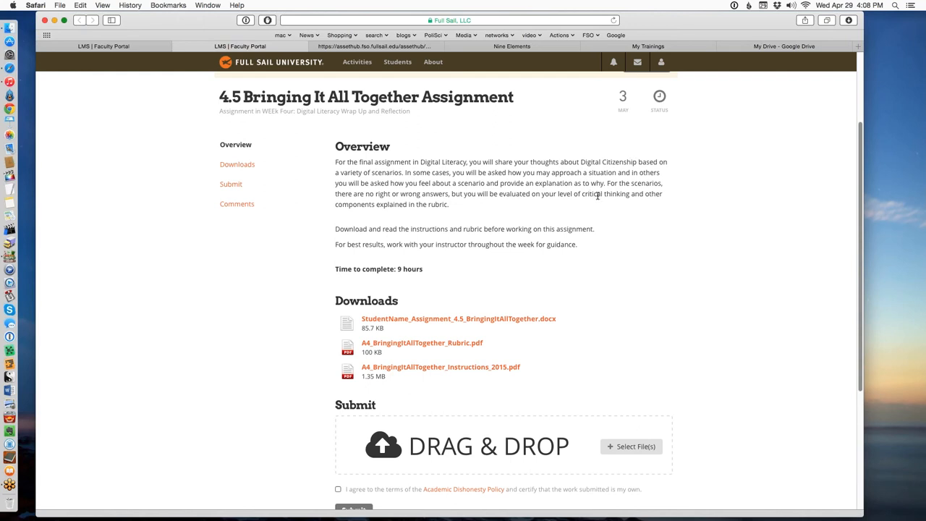
mouse_move(614, 195)
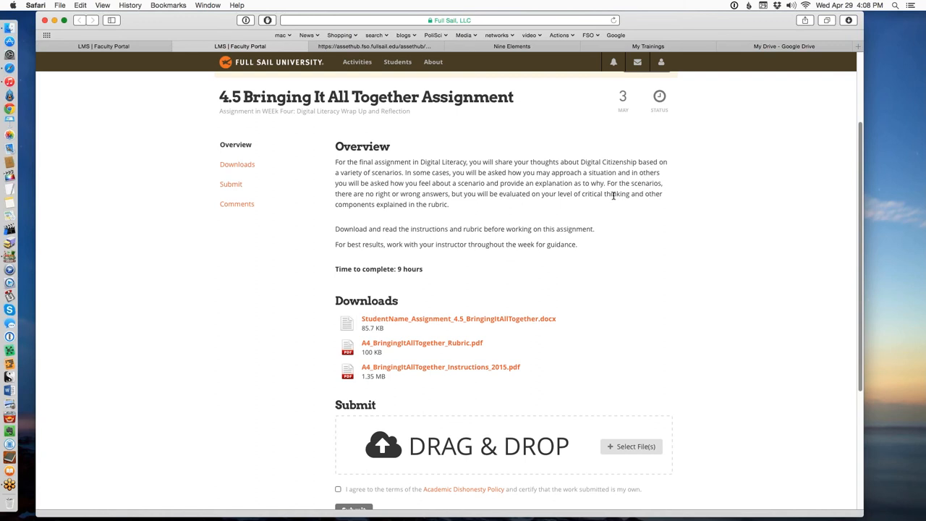
mouse_move(614, 195)
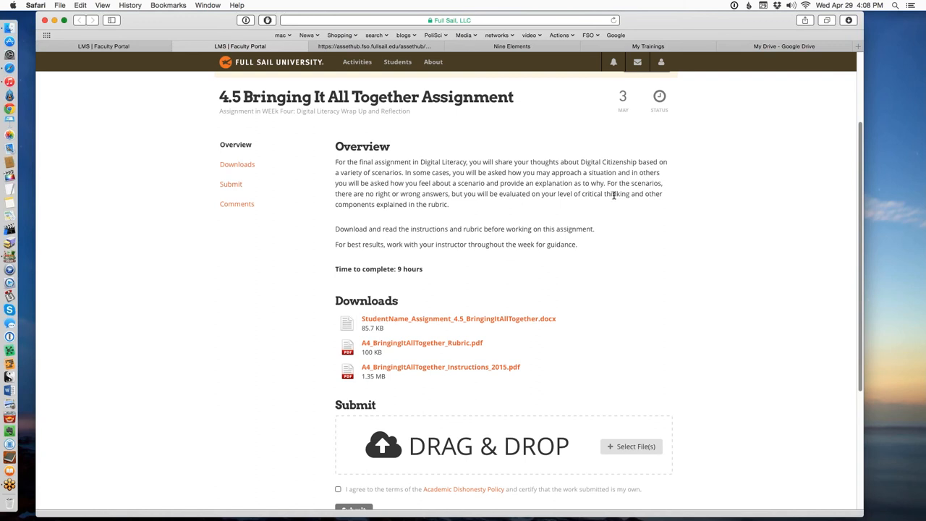
mouse_move(615, 194)
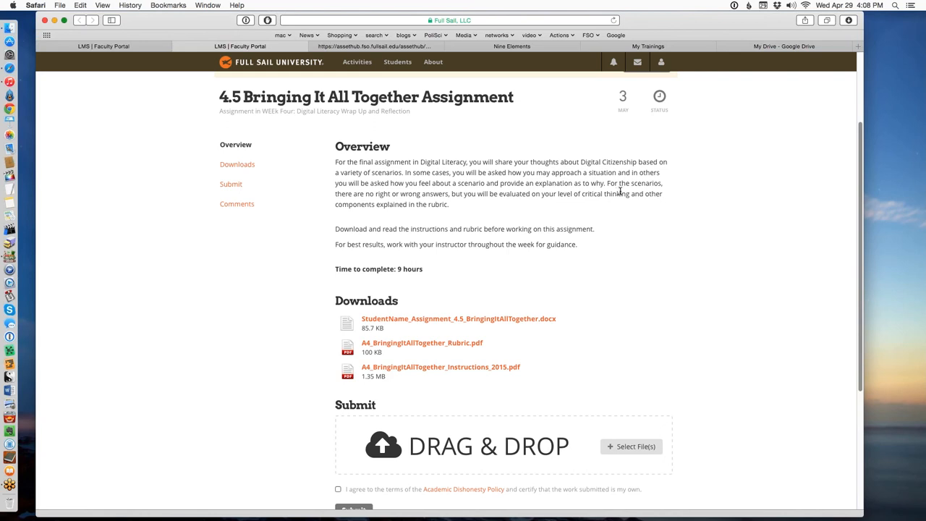
mouse_move(859, 209)
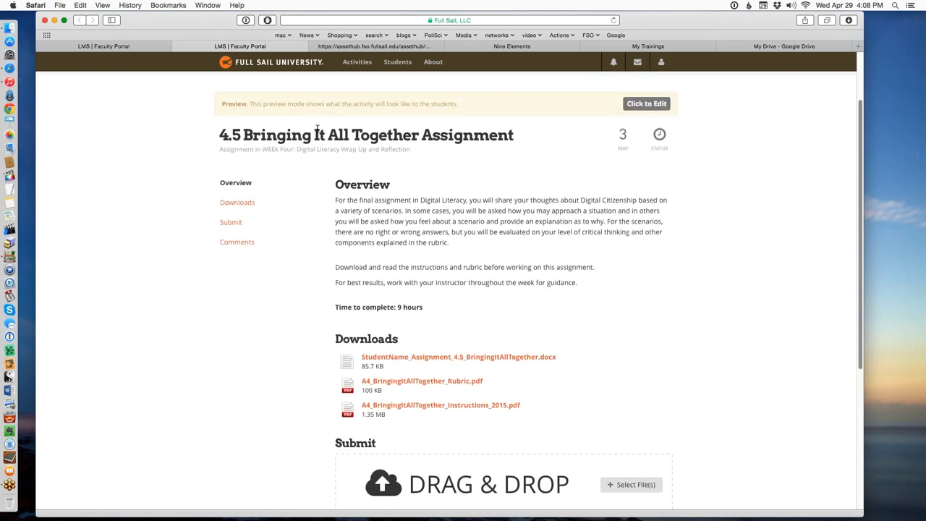
mouse_move(553, 227)
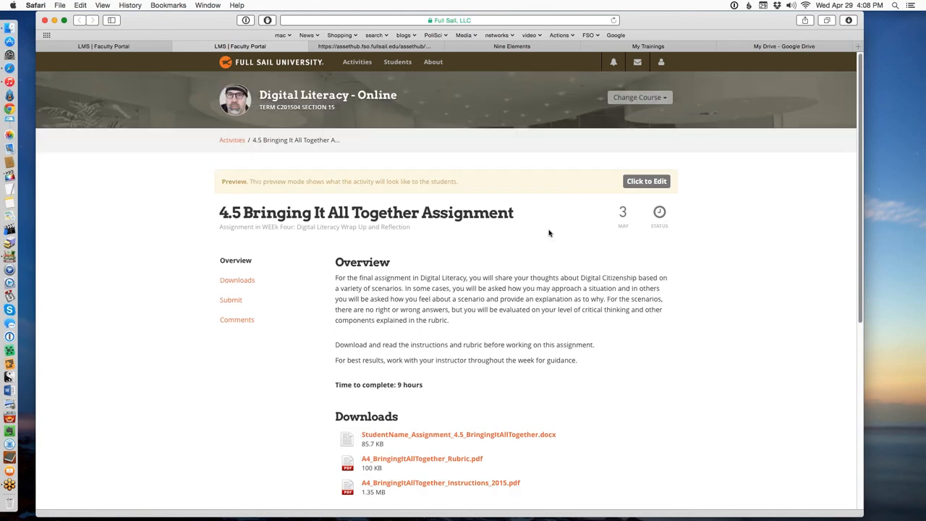
mouse_move(385, 200)
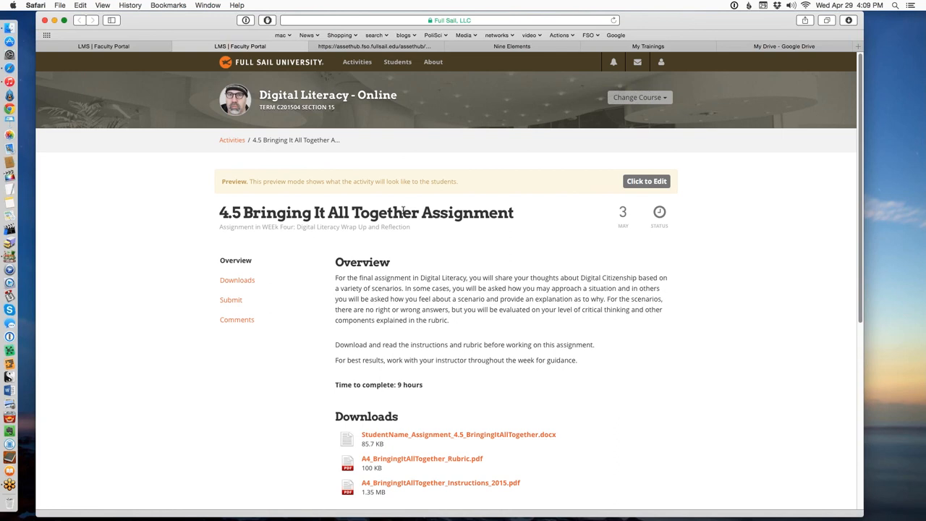
mouse_move(861, 290)
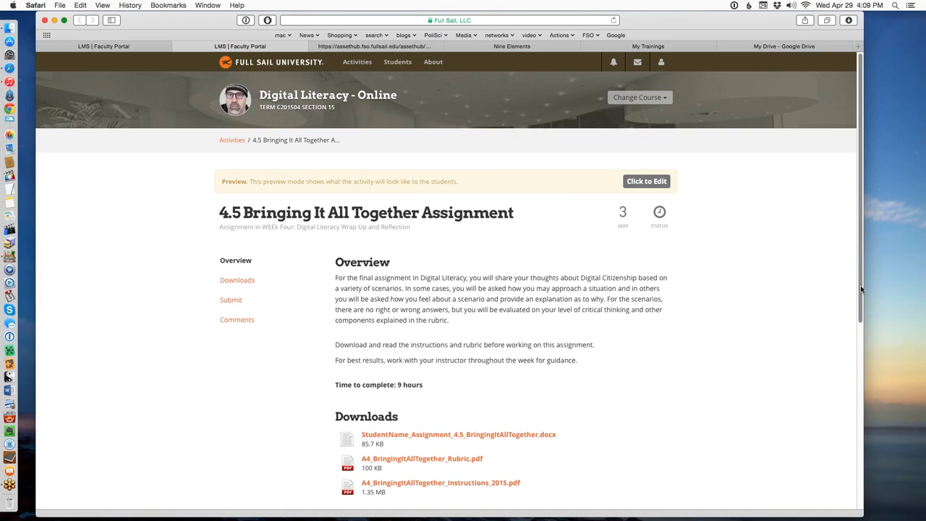
Step: Scroll the course activities list down to Week Four's 4.1–4.5 activities and course evaluation
scroll(down, 3)
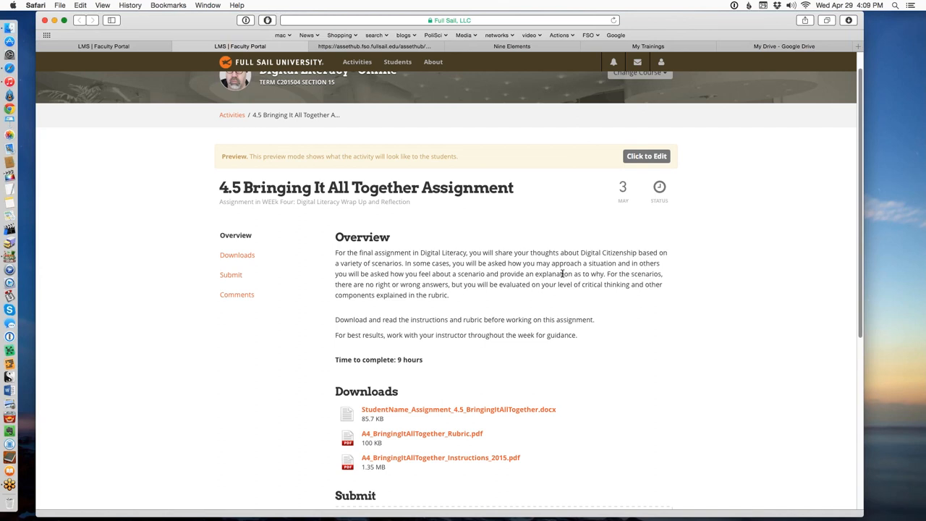
mouse_move(551, 262)
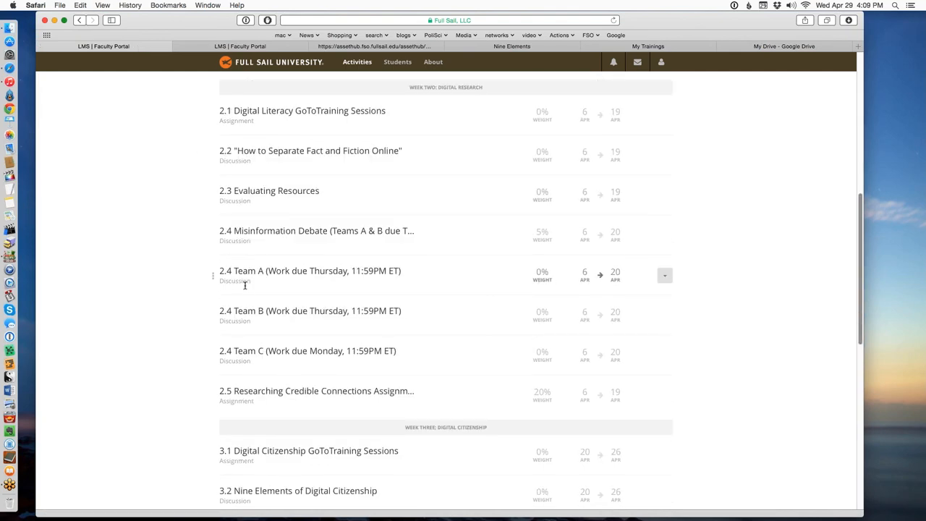
scroll(down, 3)
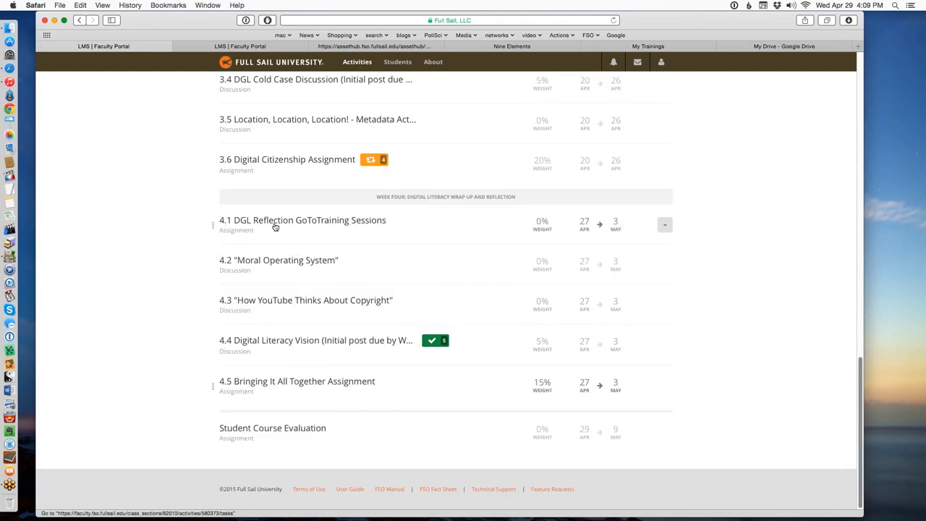
mouse_move(374, 260)
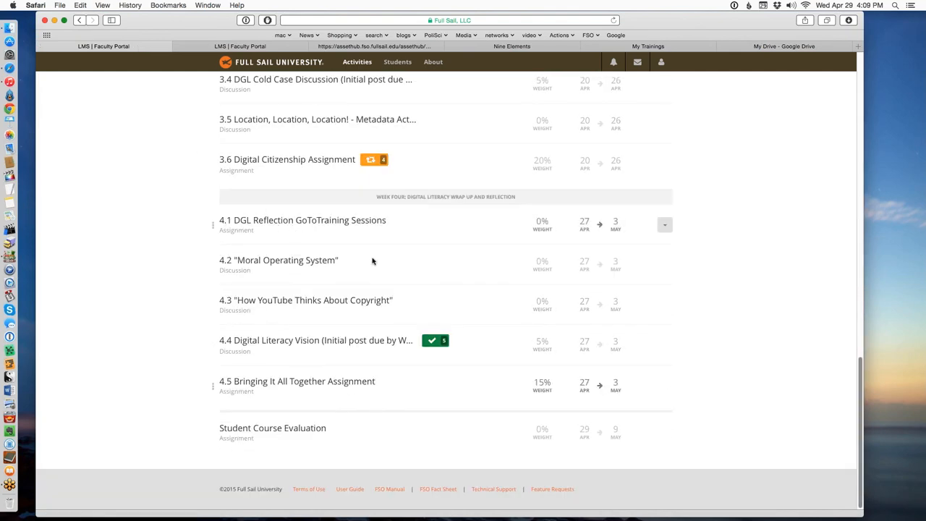